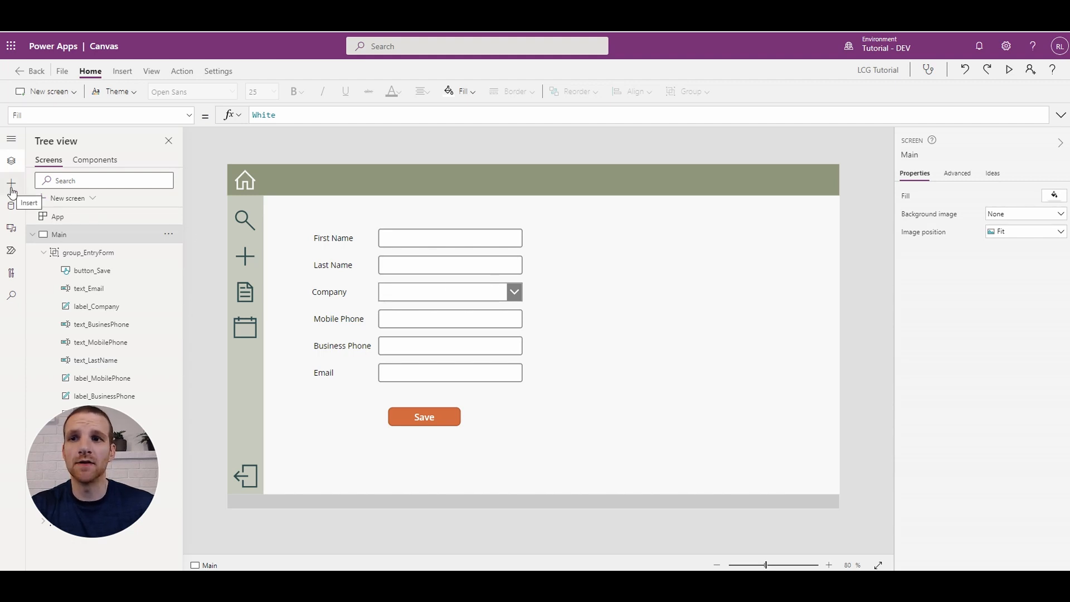
Insert a full-screen blue rectangle and rename it rect_LoadingScreen.
left_click(9, 183)
type("rect_")
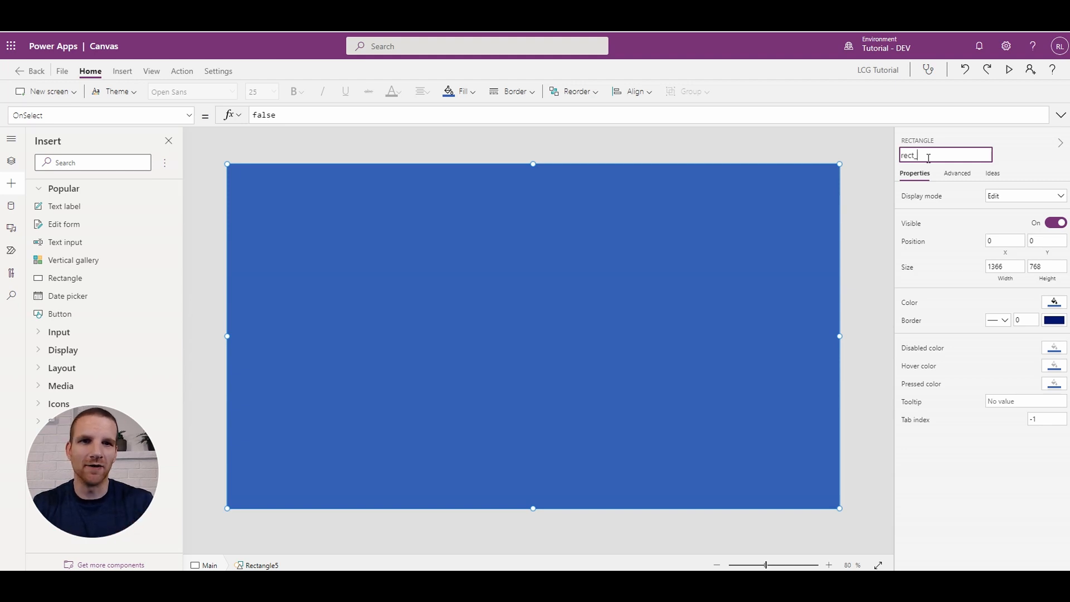
type("Load")
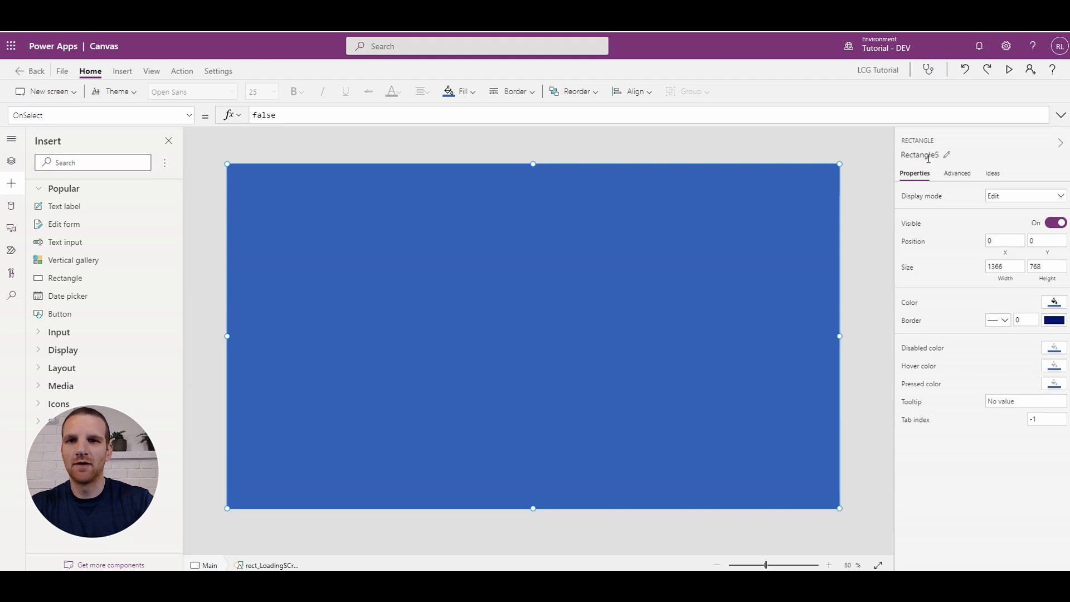
Set the rectangle's Fill to a translucent grey RGBA(128, 128, 128, …) with low alpha.
left_click(100, 115)
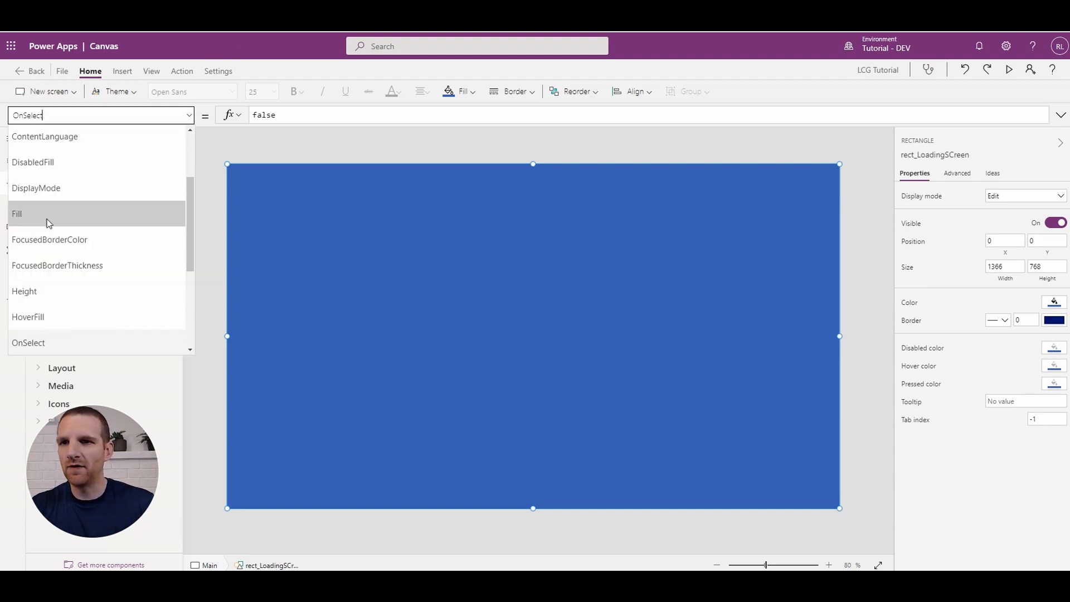
left_click(17, 213)
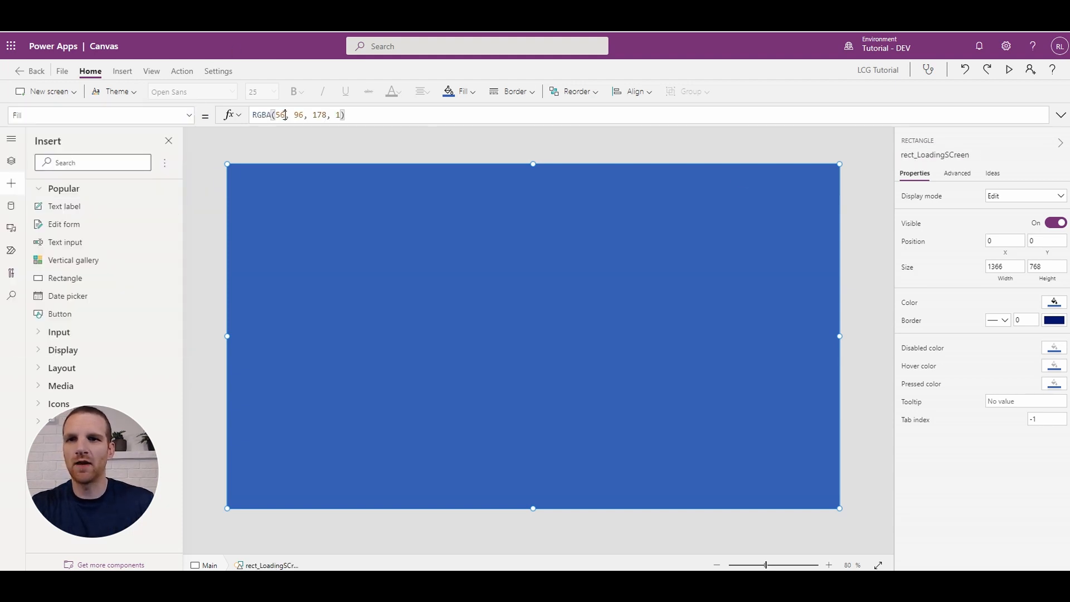
type("128")
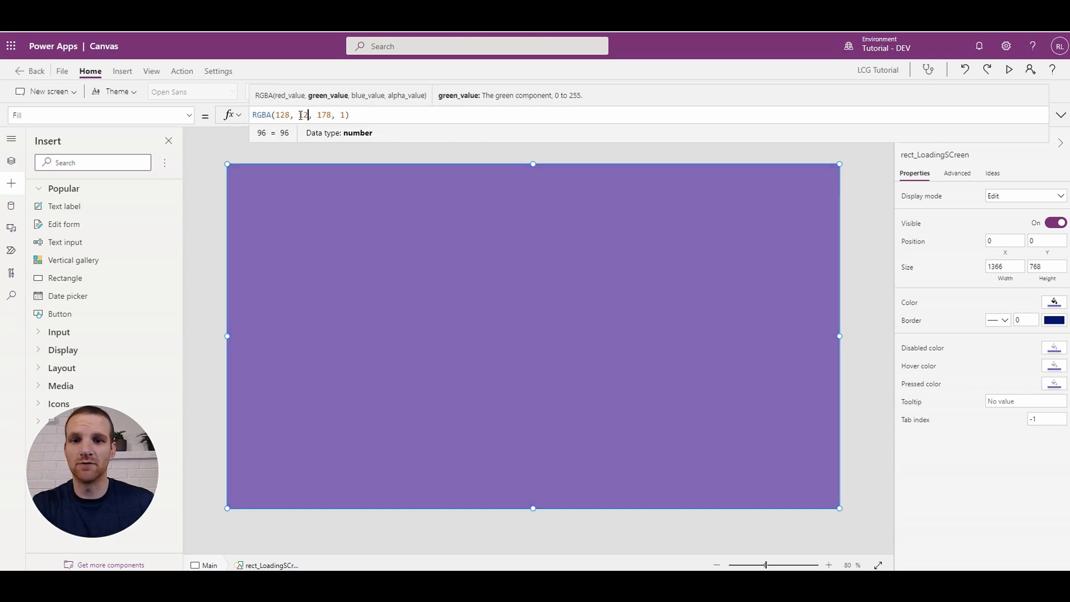
type("128")
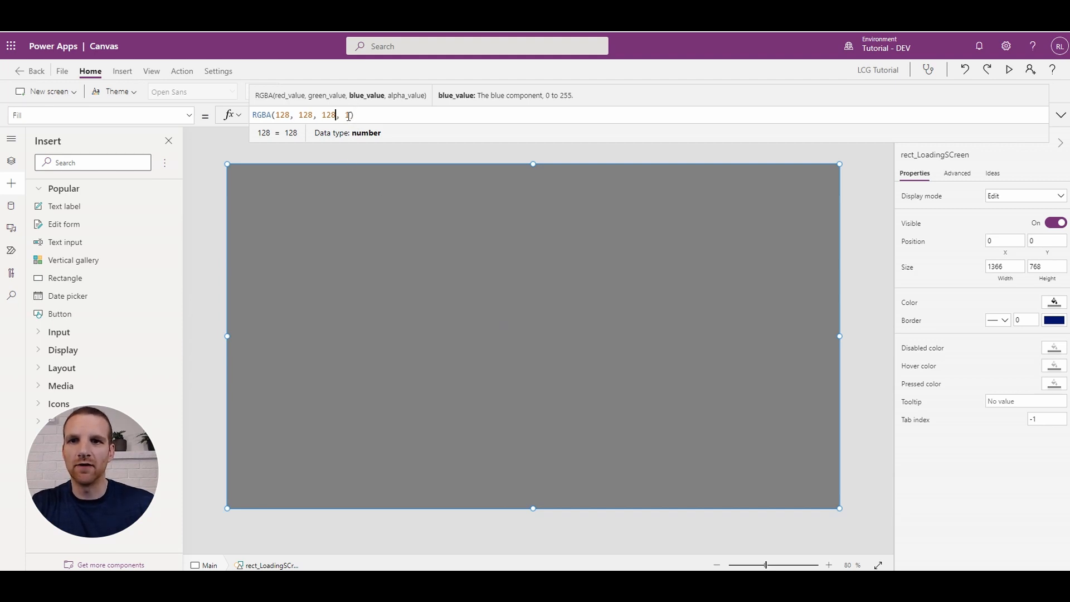
type("1")
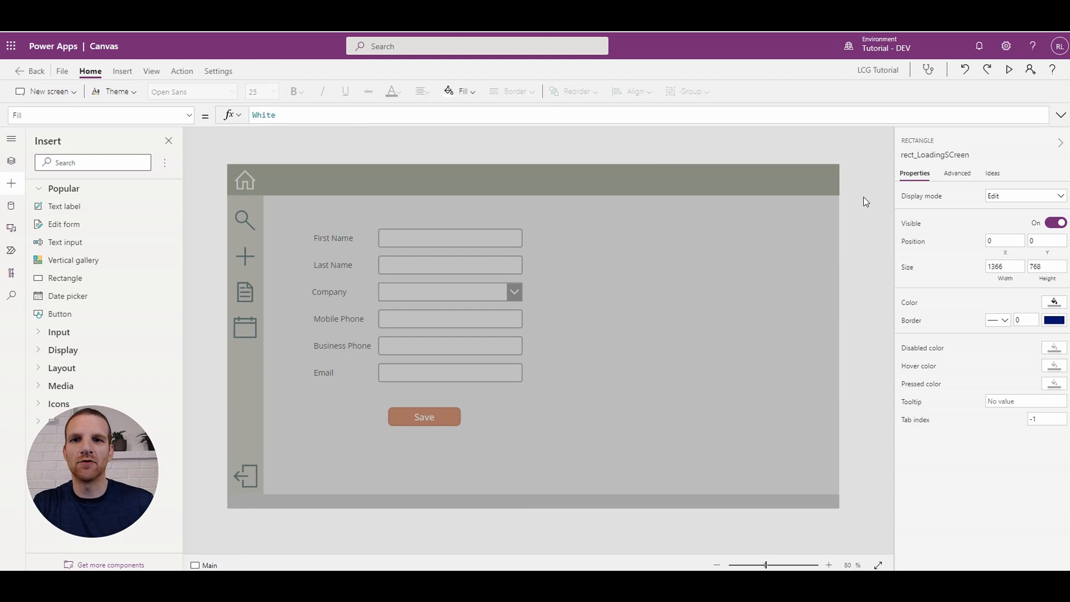
left_click(853, 218)
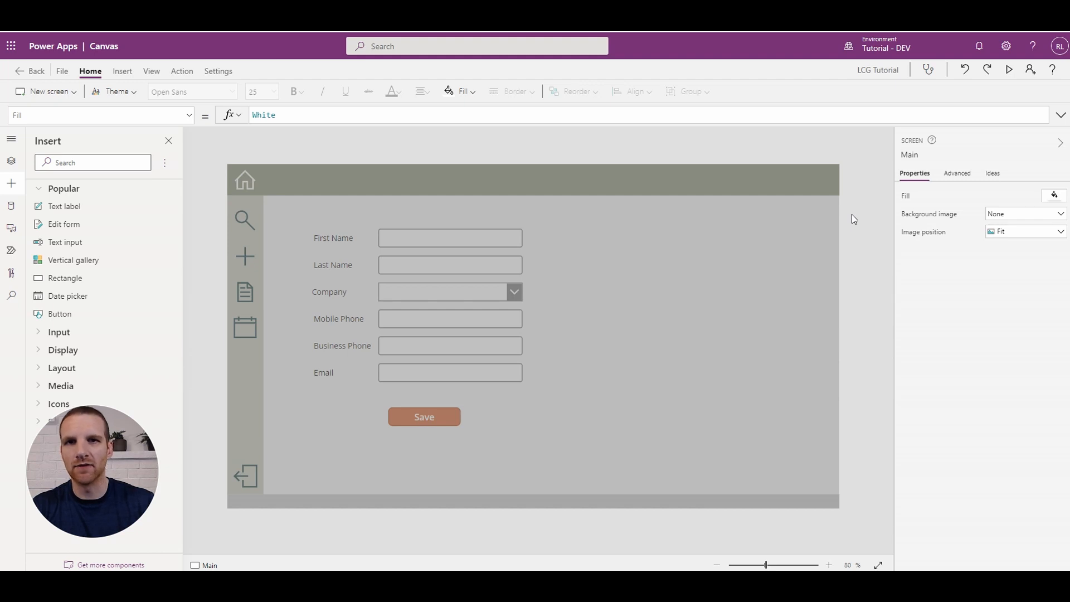
mouse_move(76, 178)
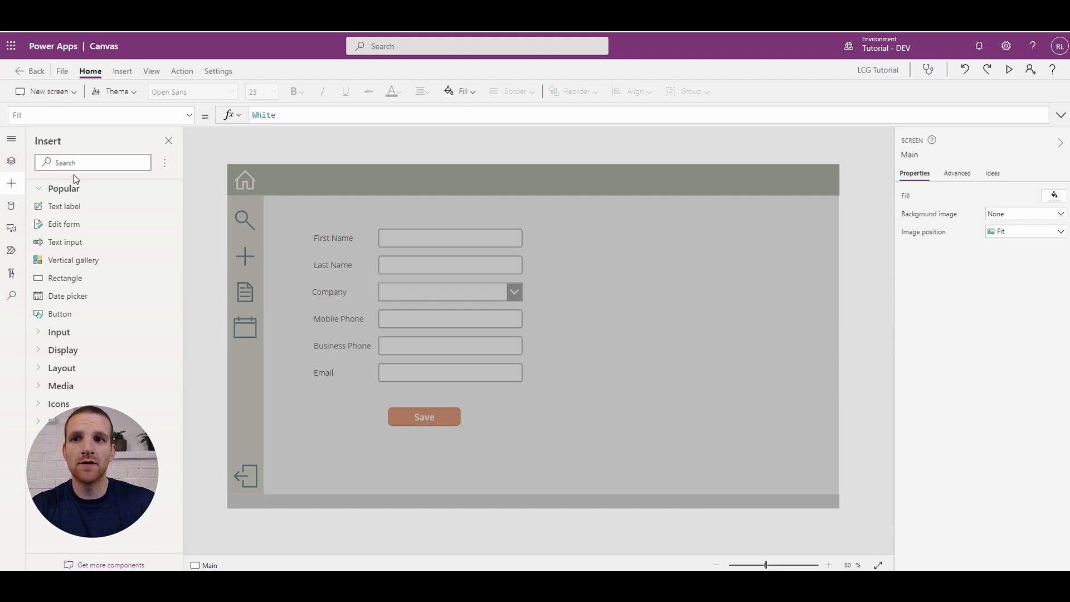
Add an enlarged, roughly square Image over the form showing the Spinner-1s-200px picture.
type("imag")
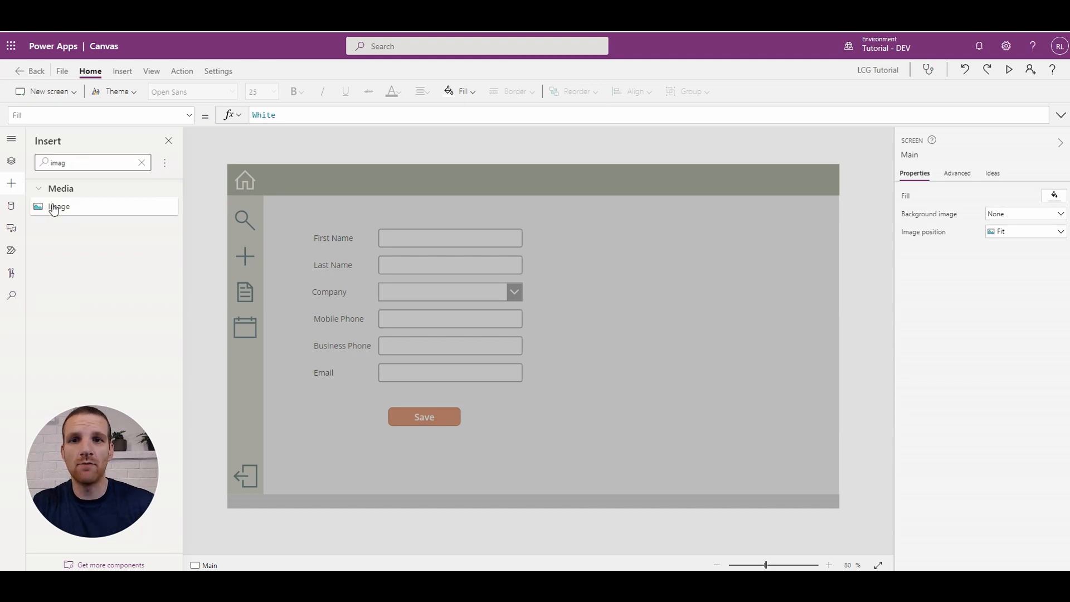
left_click(58, 207)
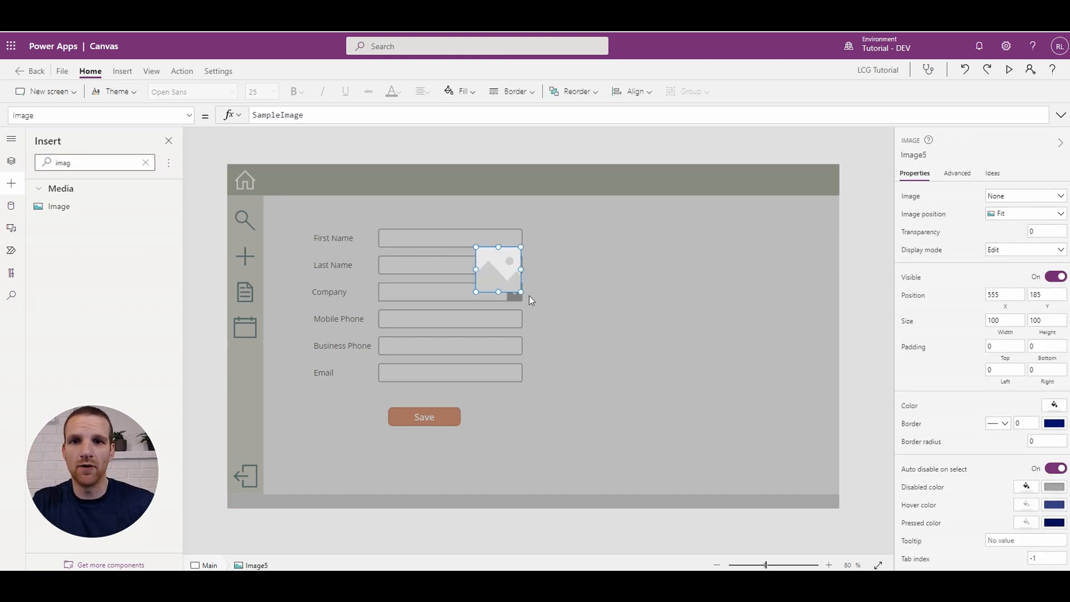
left_click_drag(521, 293, 582, 328)
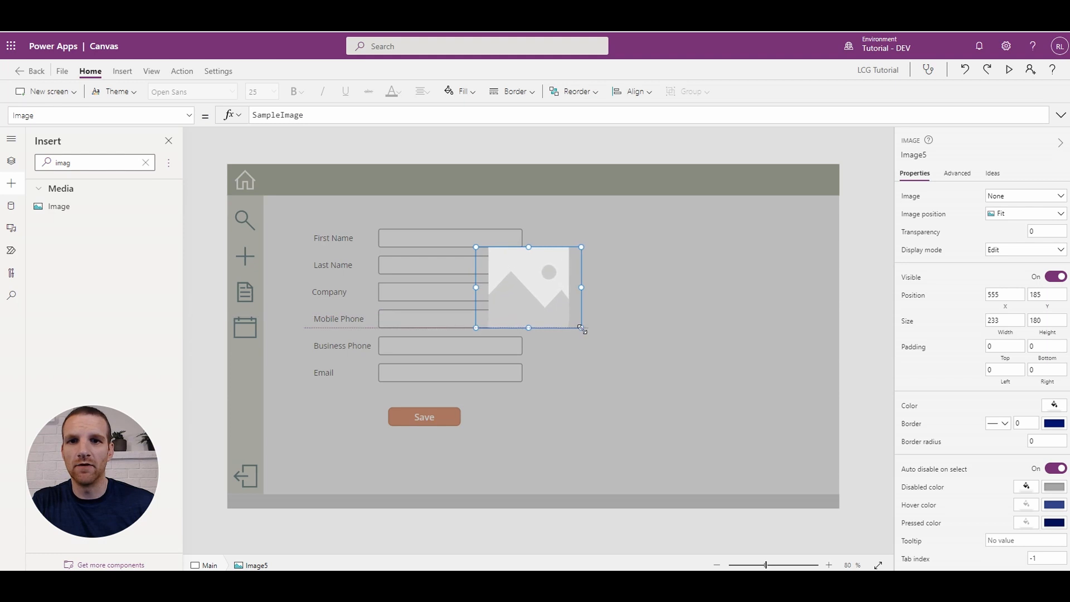
left_click_drag(580, 328, 580, 333)
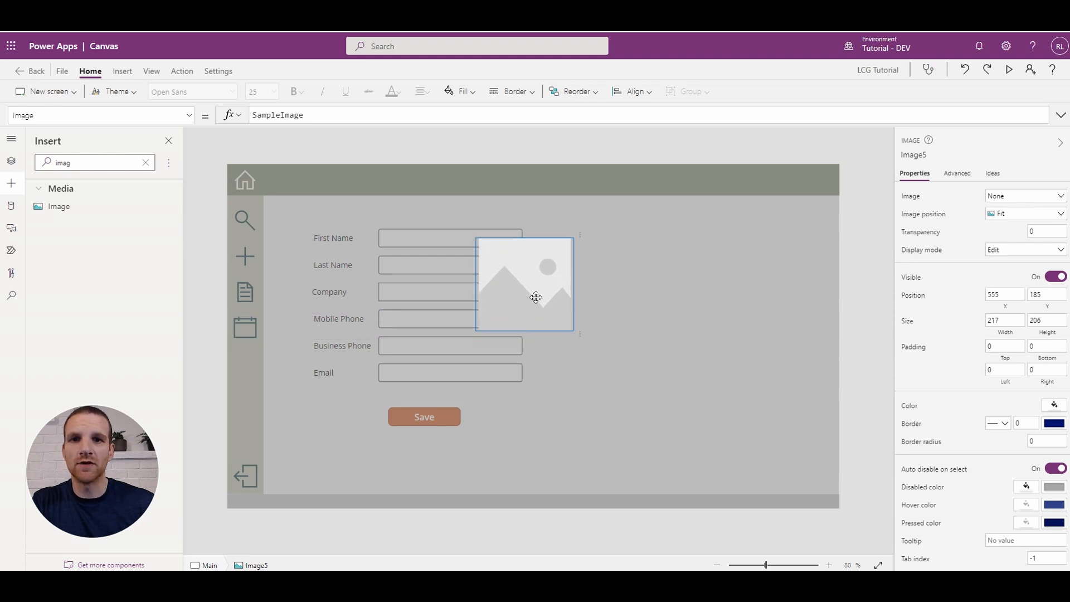
left_click_drag(536, 297, 545, 295)
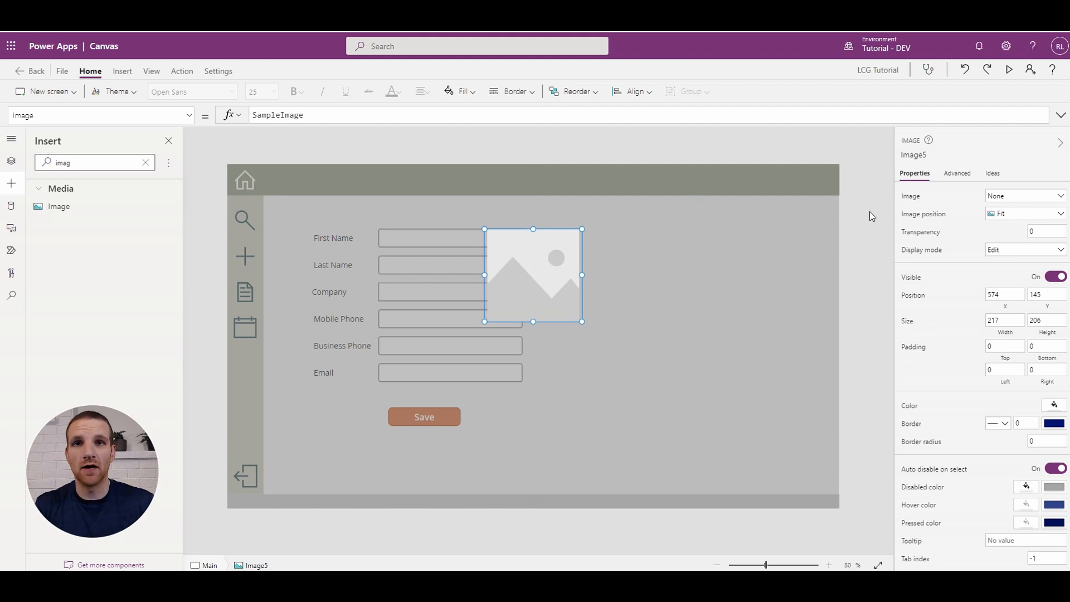
left_click(1061, 195)
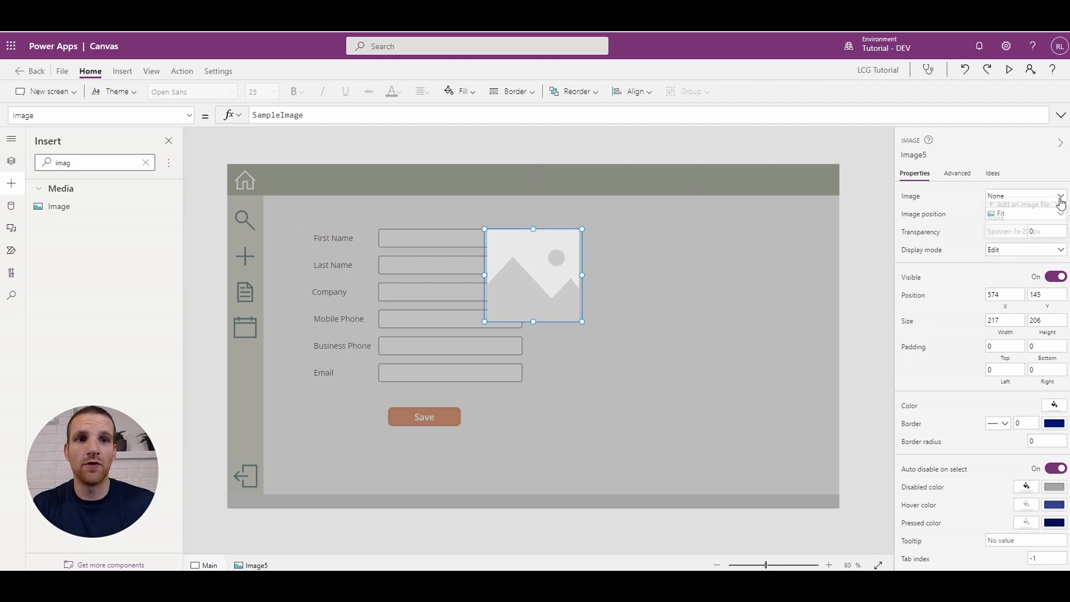
left_click(1021, 230)
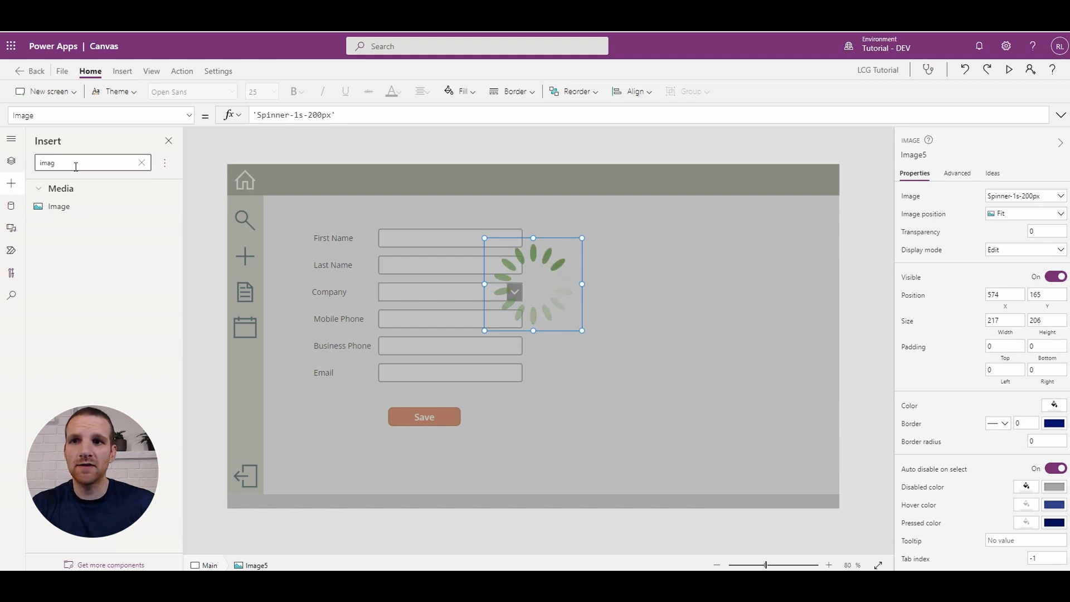
Add an enlarged 'Loading...' label below the spinner, size 25, Semibold and centred.
left_click(142, 163)
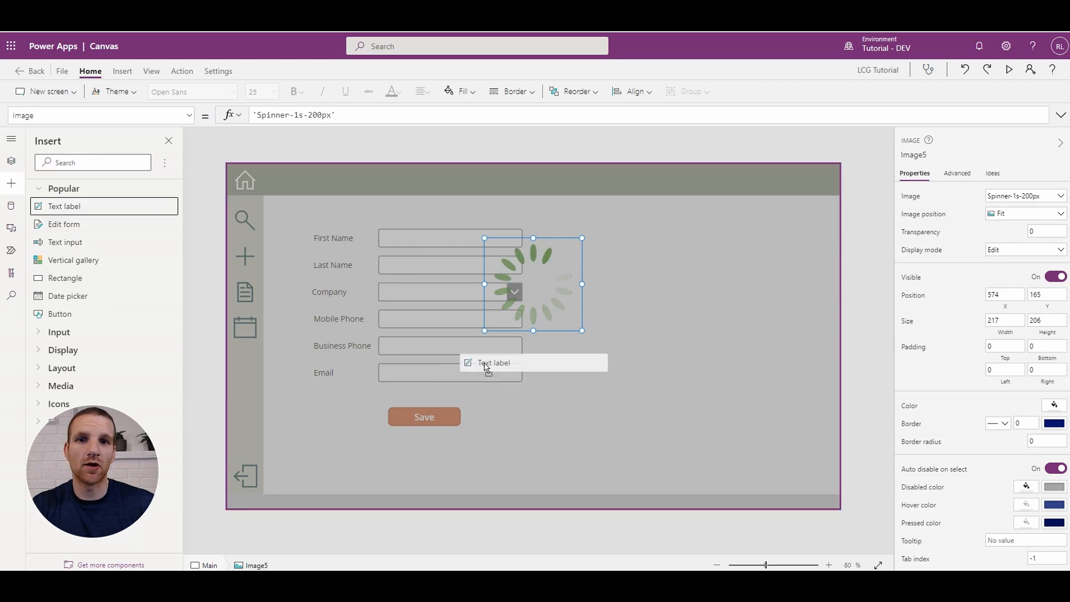
left_click(495, 362)
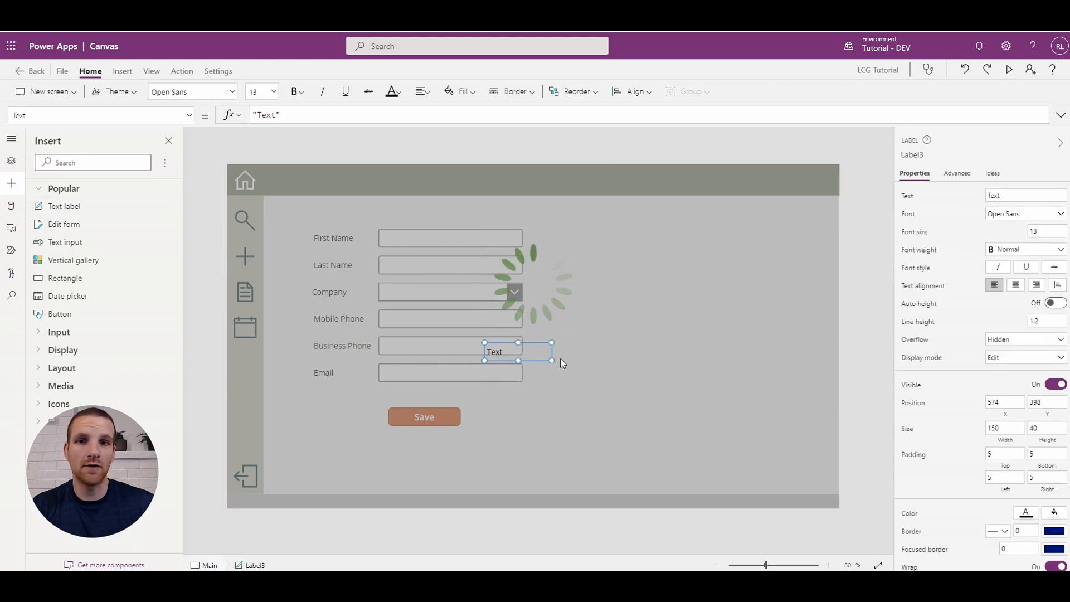
left_click_drag(552, 362, 642, 382)
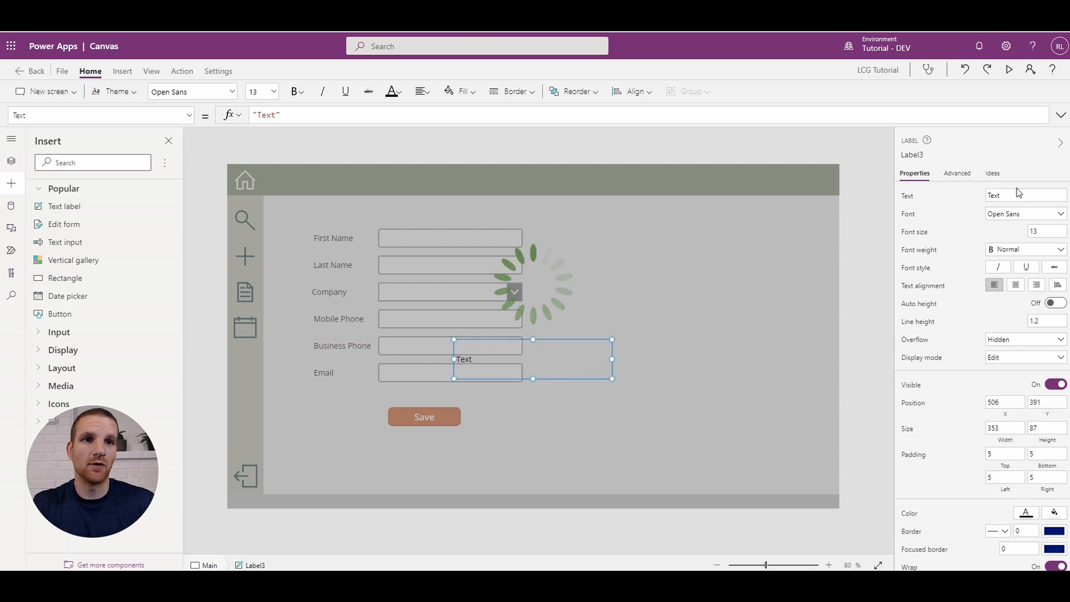
type("Loading...")
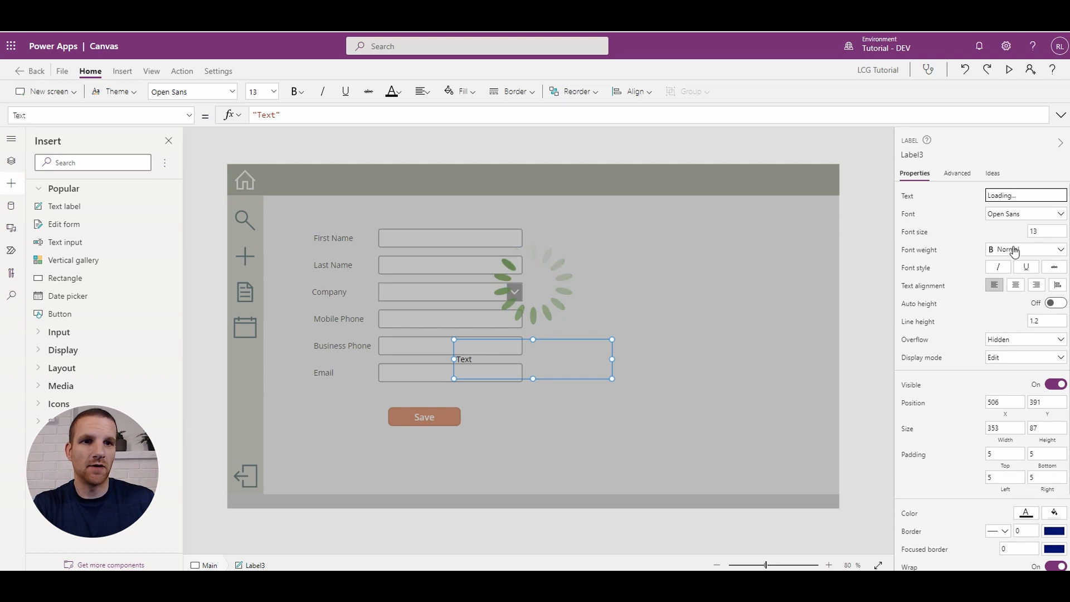
left_click(1026, 249)
type("25")
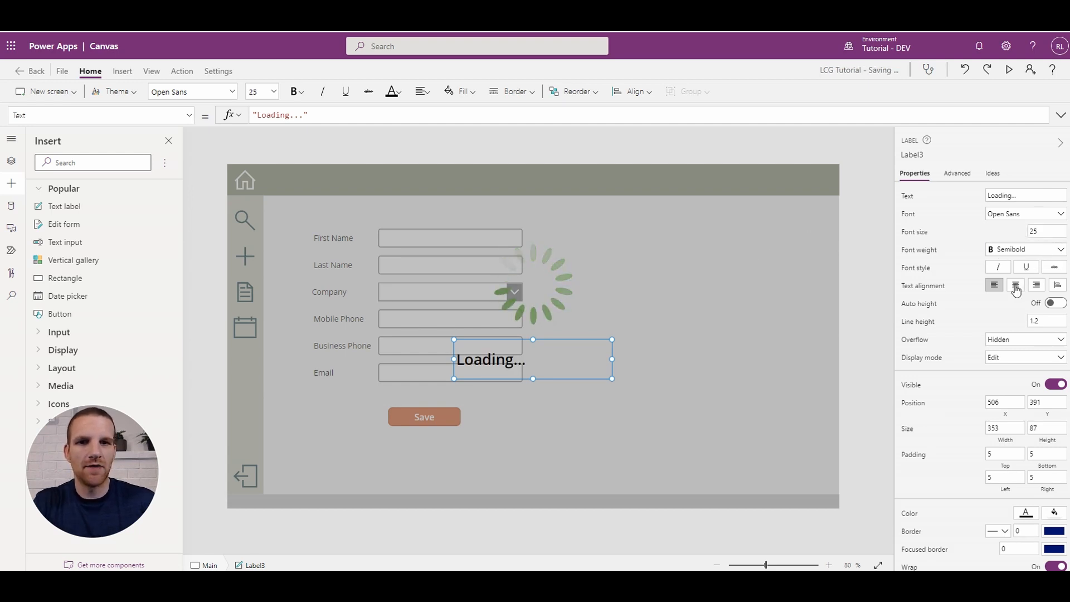
left_click(1014, 285)
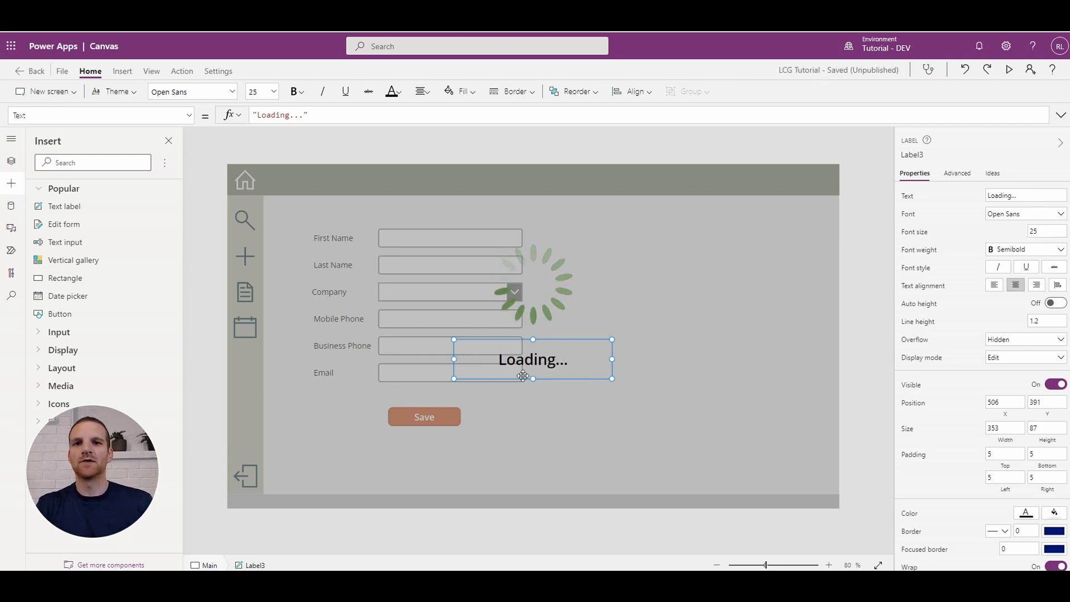
mouse_move(519, 373)
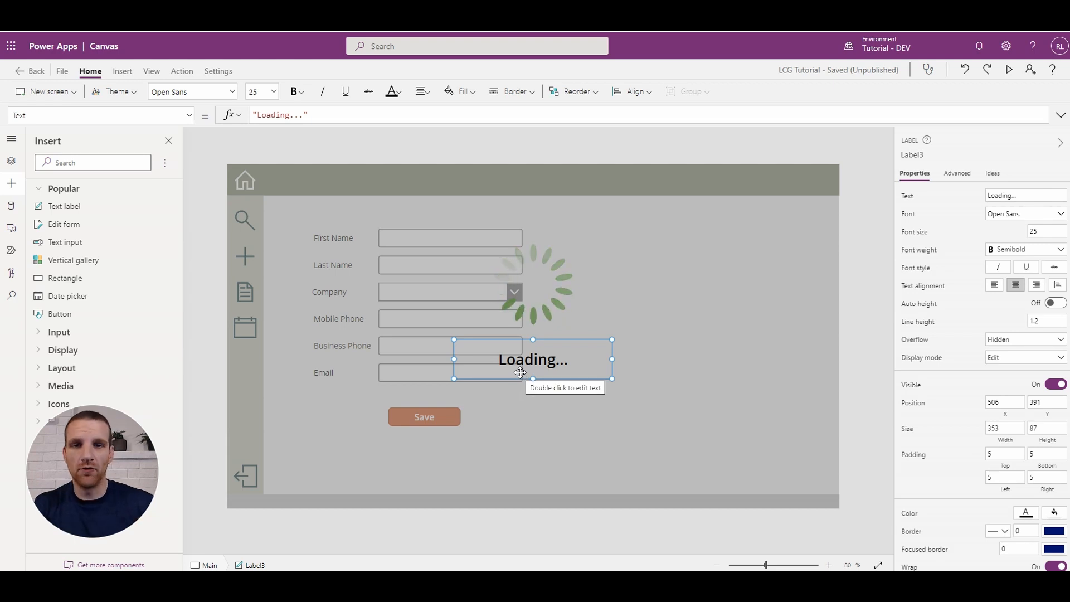
left_click(856, 251)
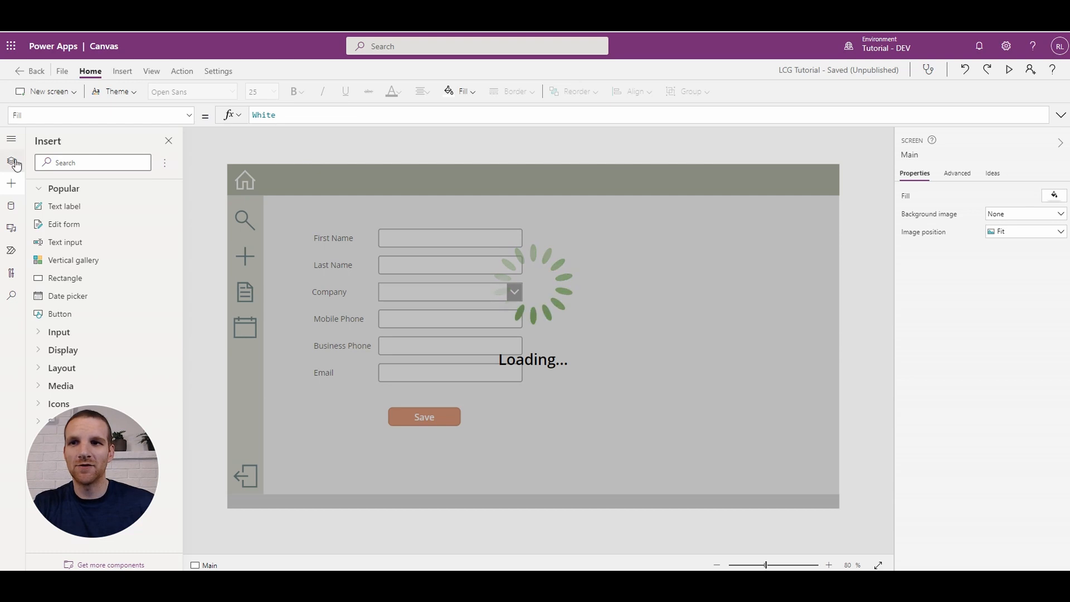
Group Label3, Image5 and rect_LoadingScreen in Tree view and name the group group_LoadingScreen.
left_click(12, 165)
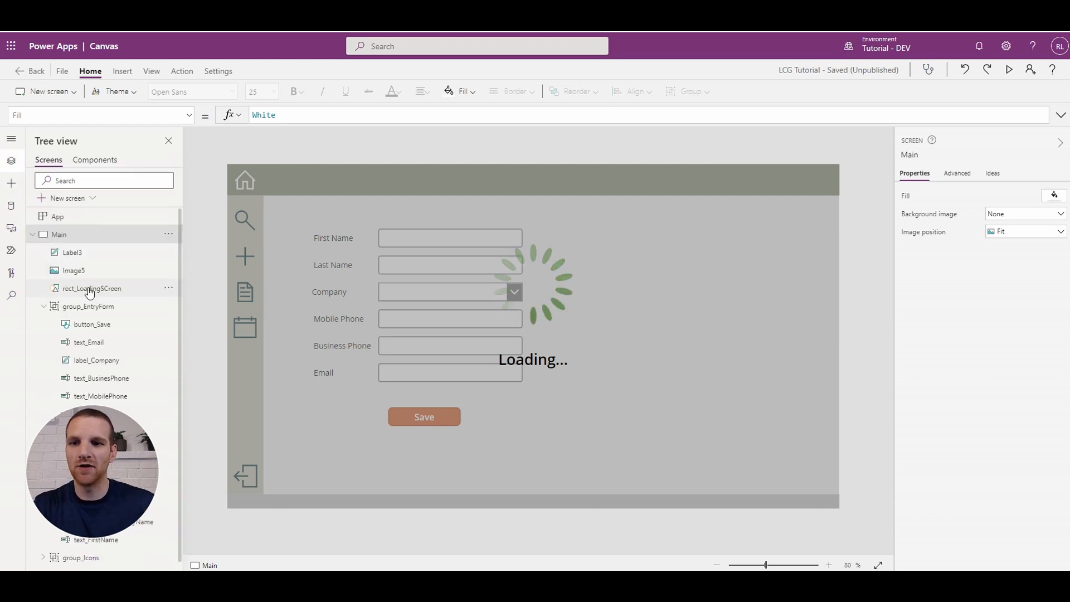
left_click(91, 287)
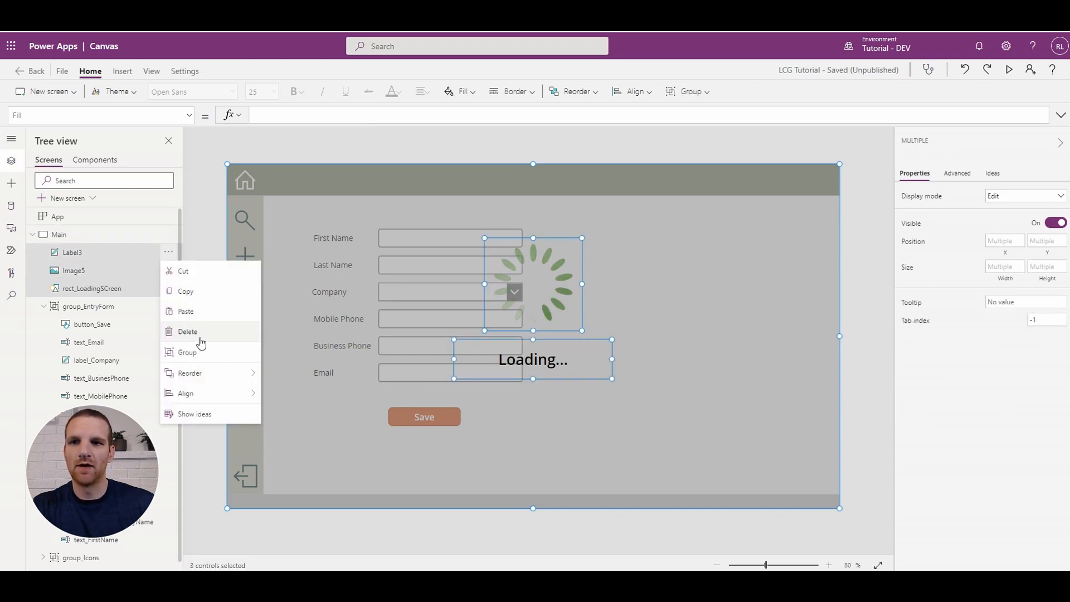
left_click(187, 352)
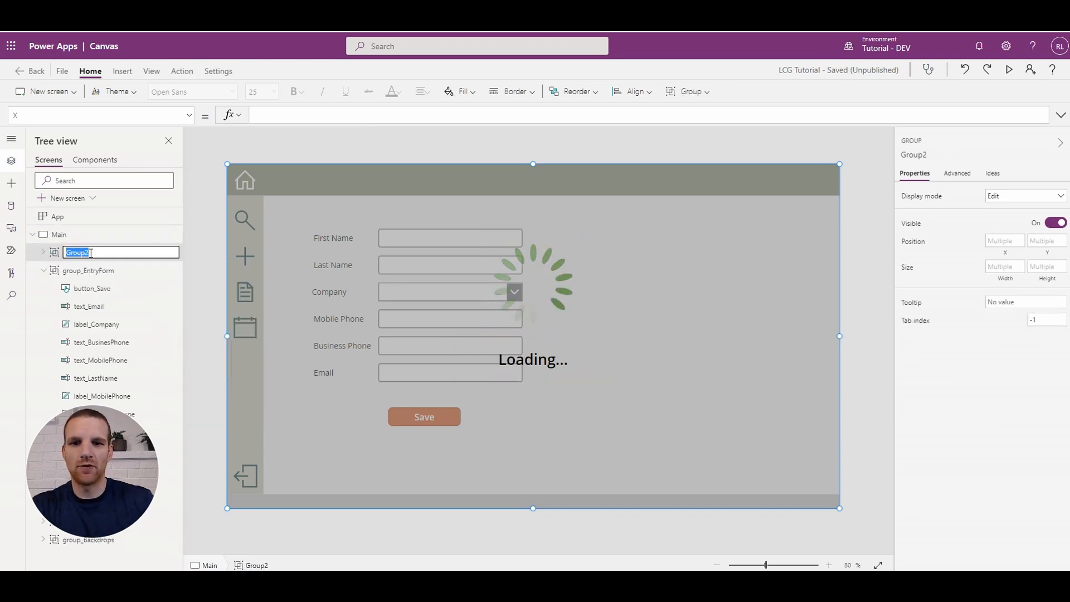
type("group_Loadin")
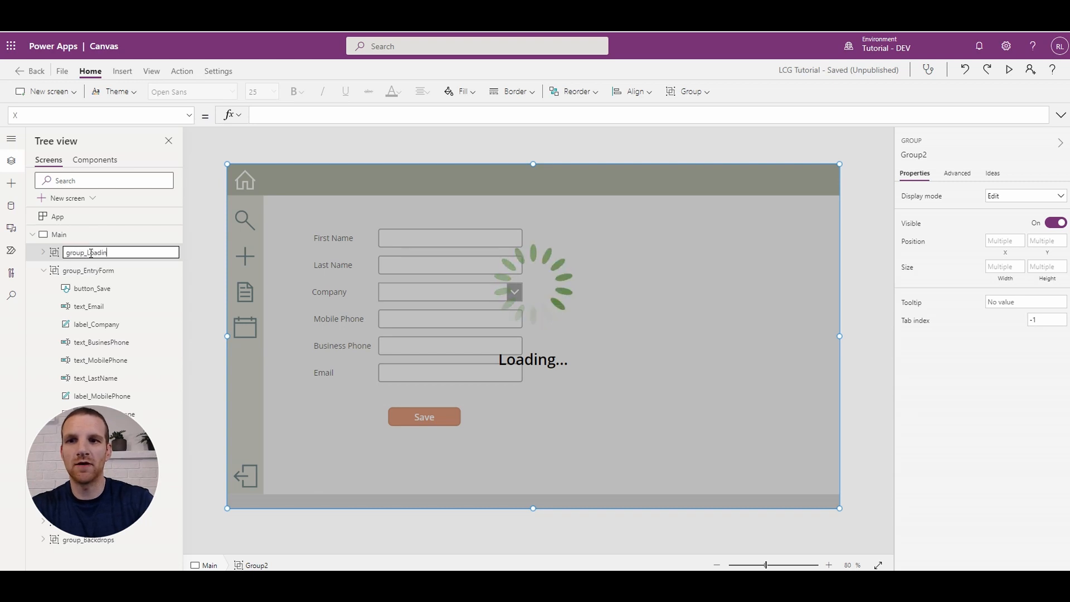
key("Enter")
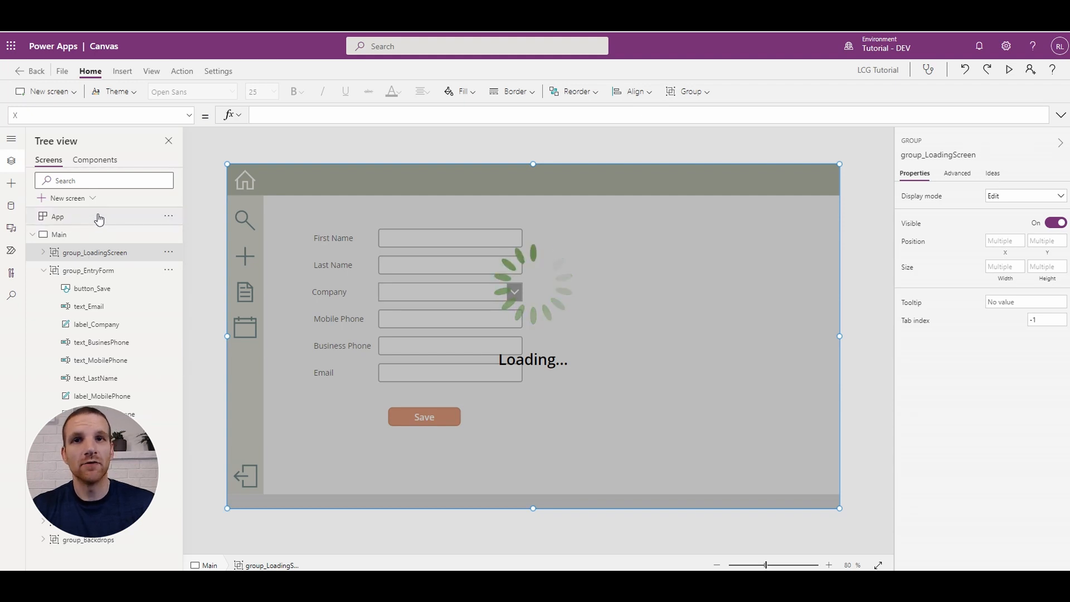
Edit App OnStart to Set(displayLoadingScreen, true) first and Set(displayLoadingScreen, false) last.
left_click(58, 216)
type("Set(display")
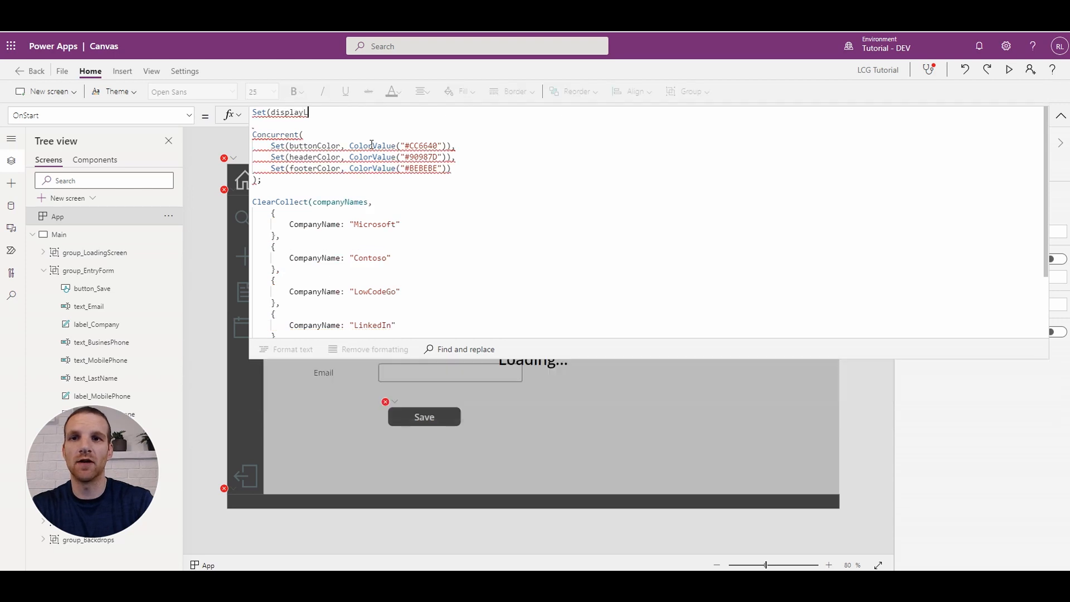
type("LoadingScreen")
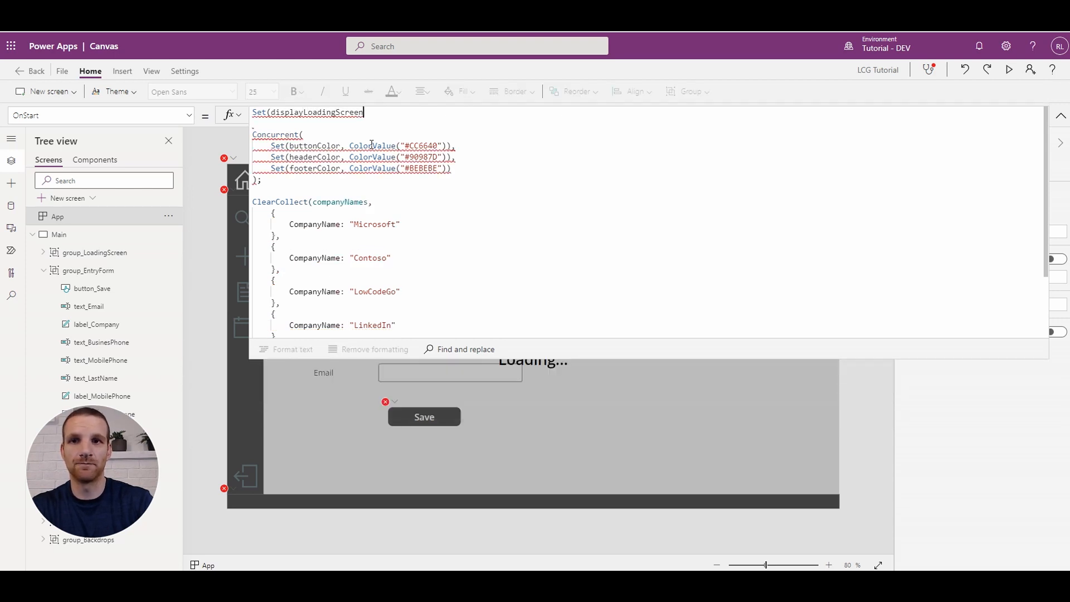
type(", true)")
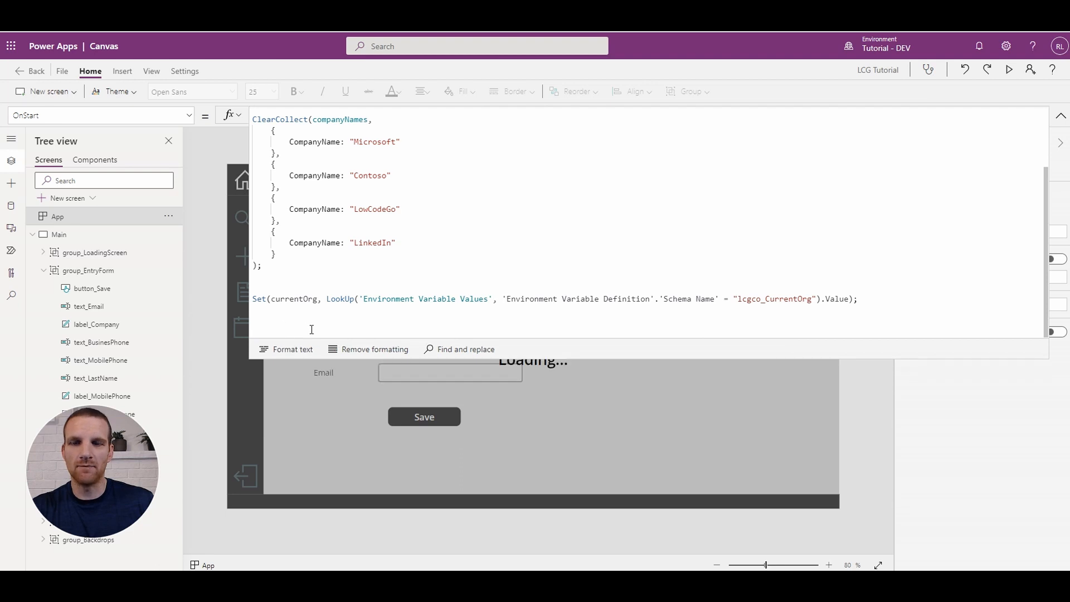
type("Set(displayLoadingScreen, true);")
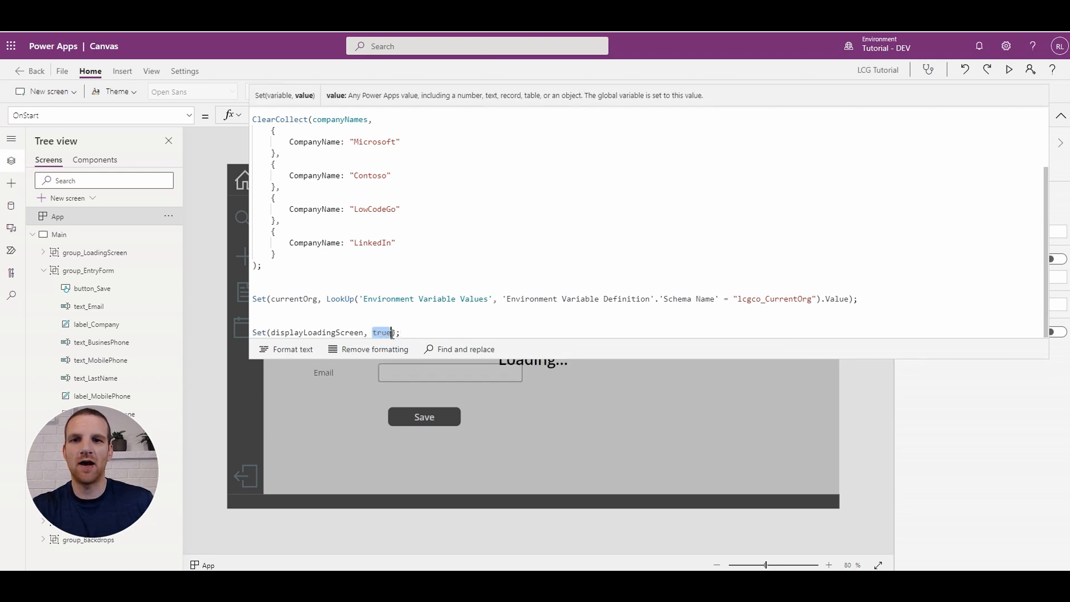
type("false")
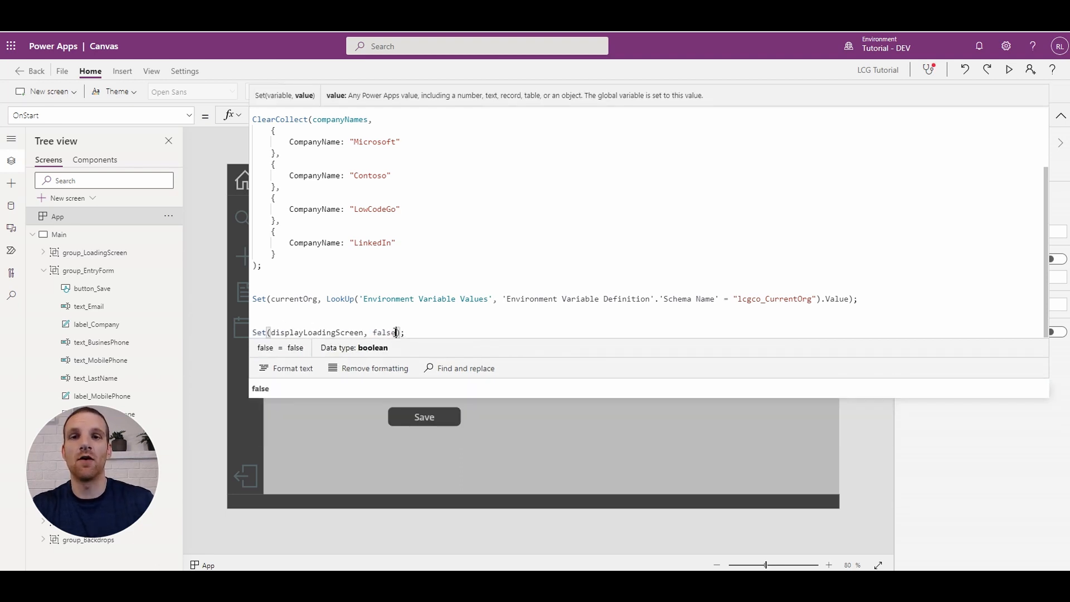
mouse_move(523, 325)
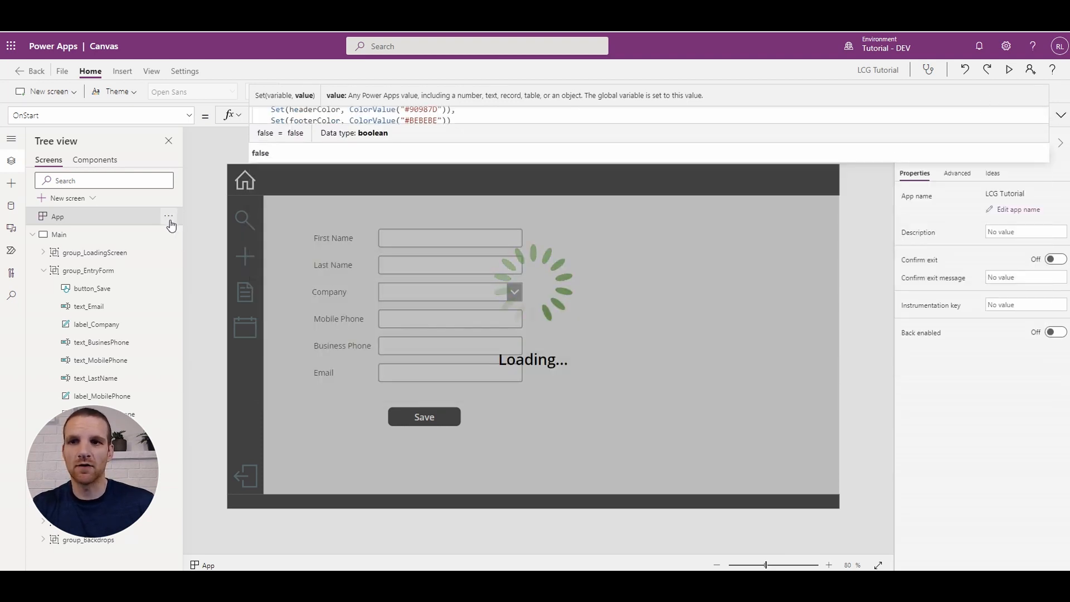
left_click(57, 216)
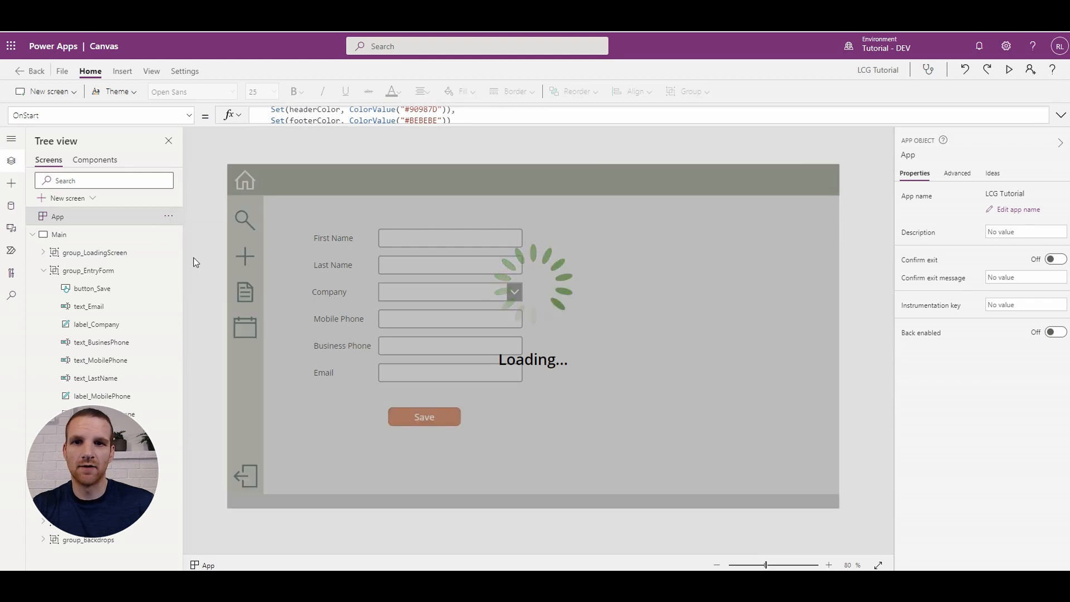
mouse_move(517, 140)
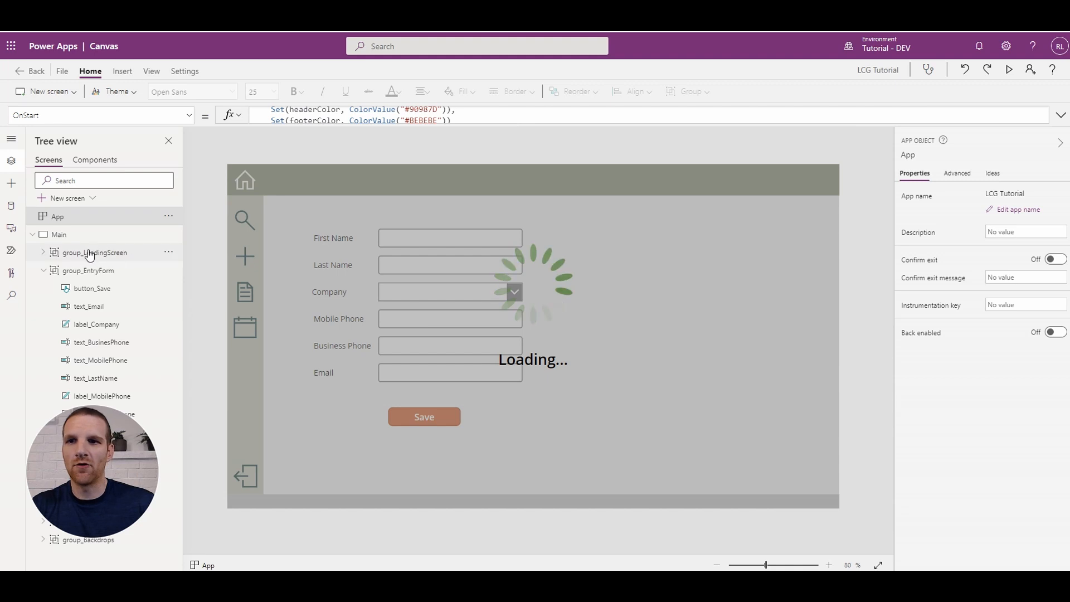
Set group_LoadingScreen's Visible property to displayLoadingScreen so the overlay hides.
left_click(95, 252)
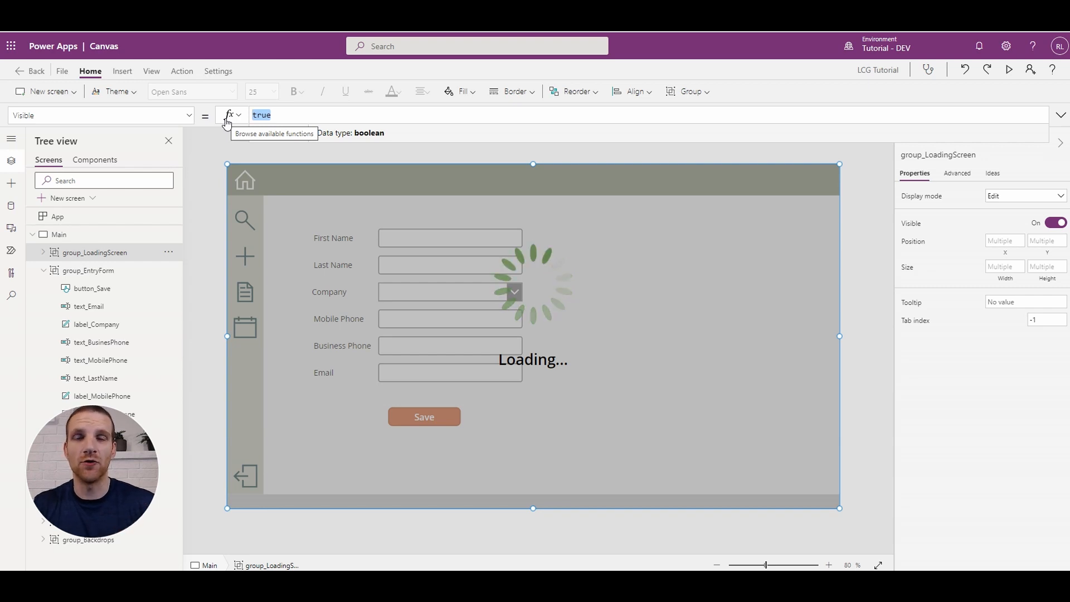
type("di")
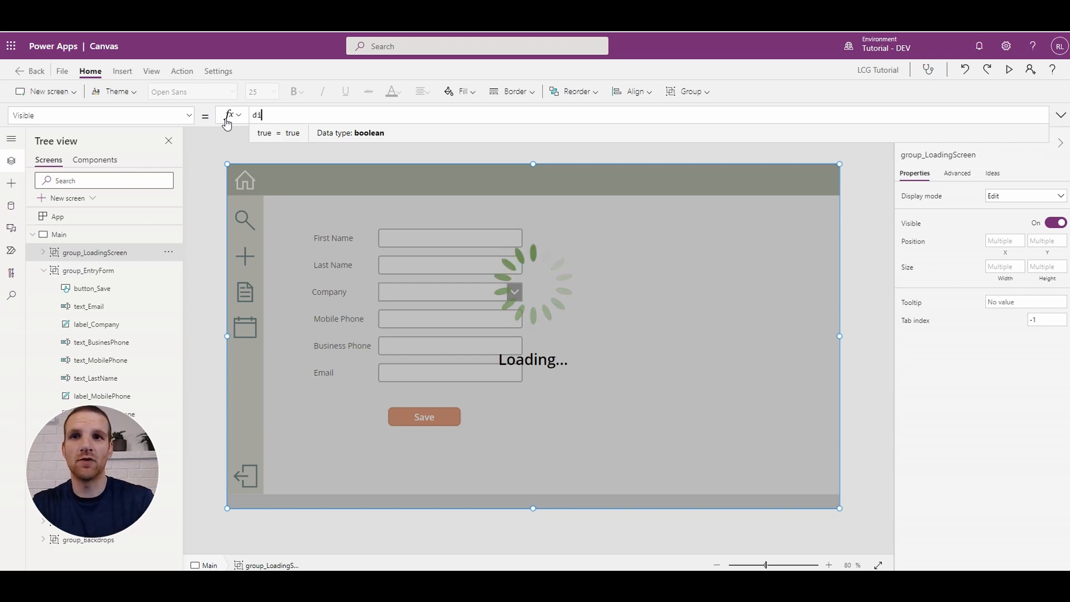
type("display")
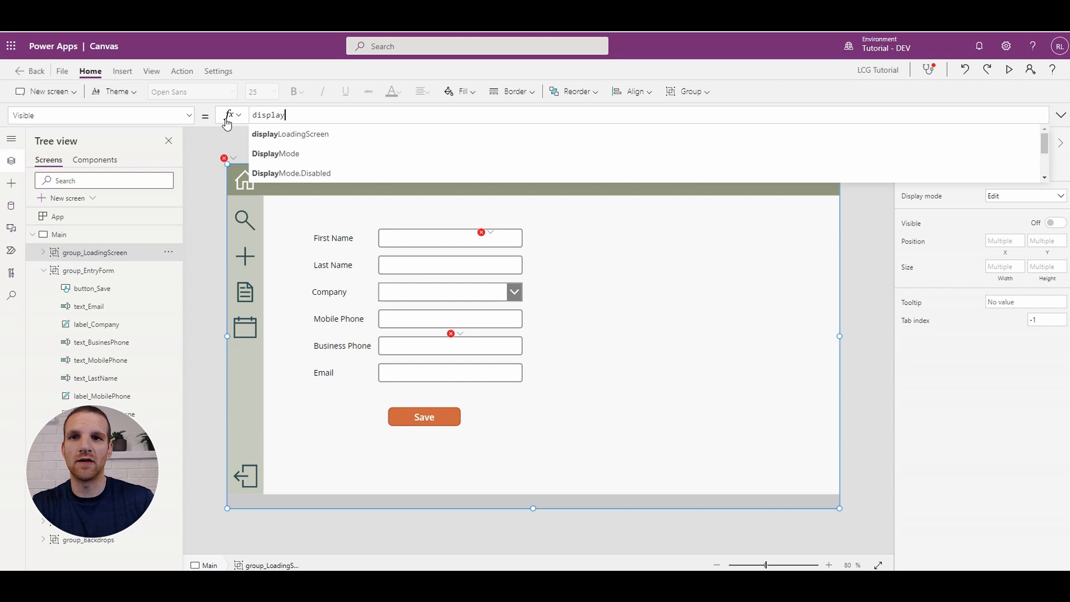
left_click(288, 133)
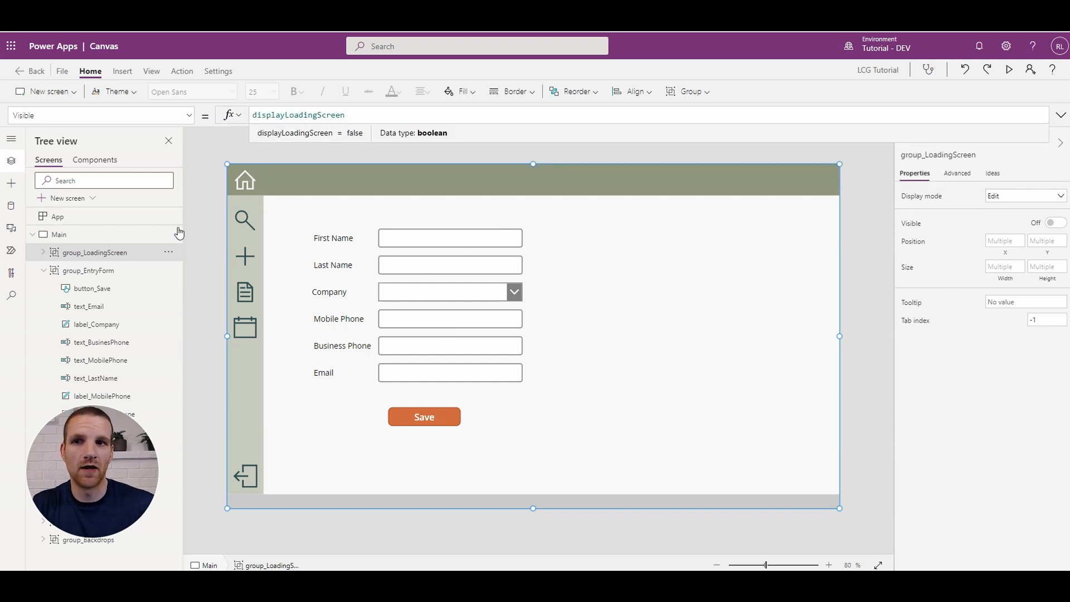
left_click(168, 251)
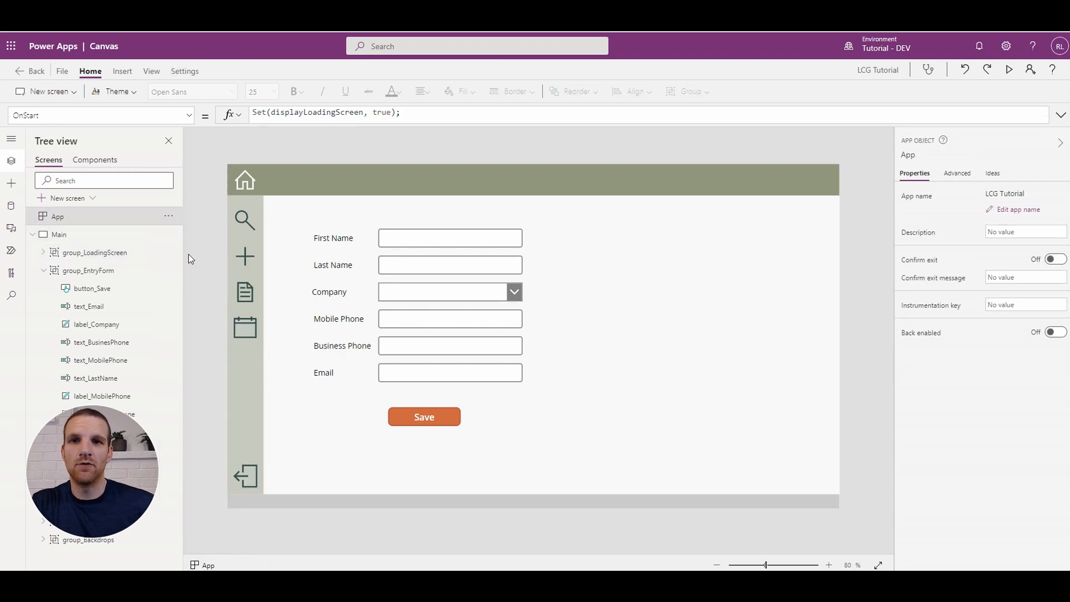
mouse_move(413, 132)
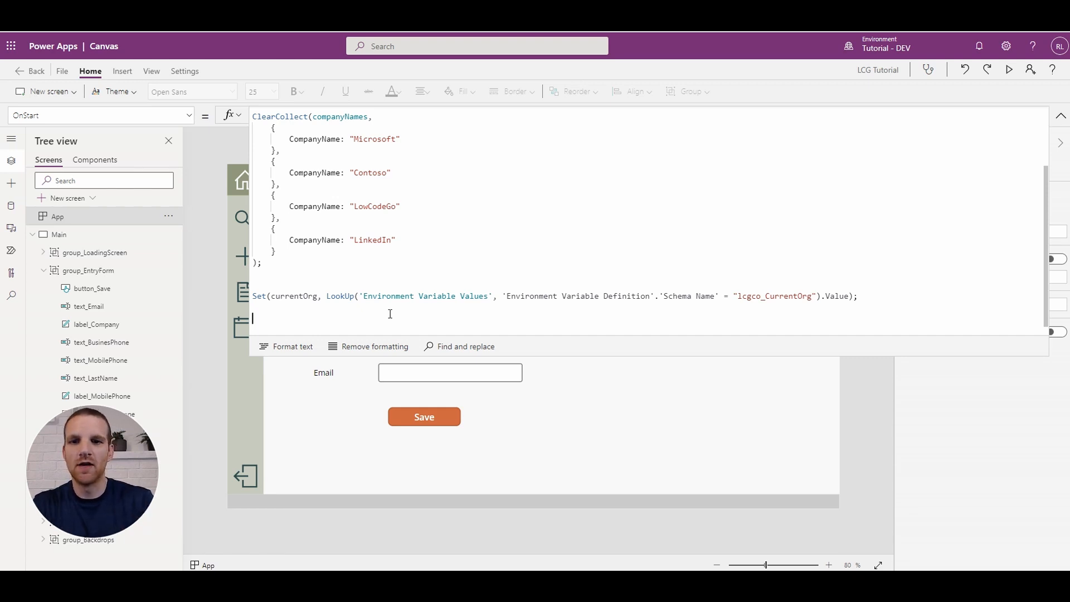
Insert Set(runFlow, MockDelay.Run()); into OnStart before displayLoadingScreen is set false.
type("Set(")
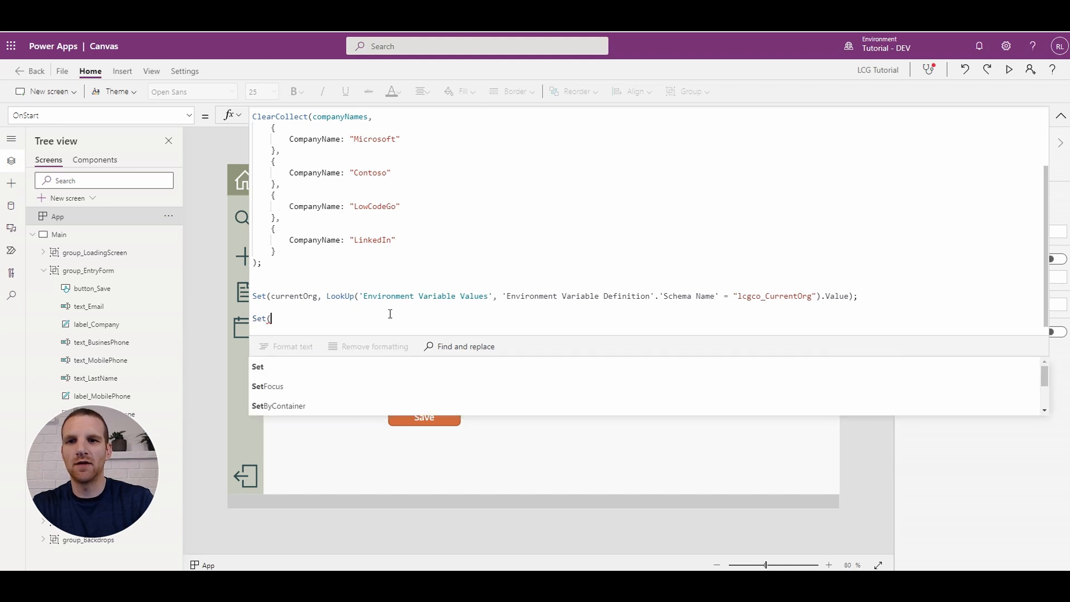
type("runFlow,")
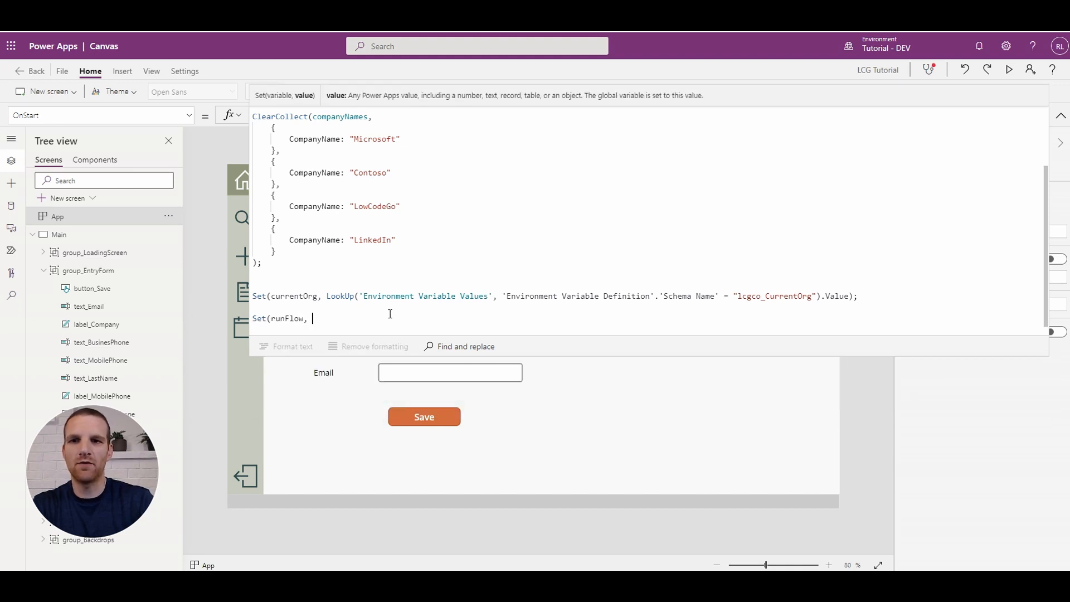
type("MockDelay.")
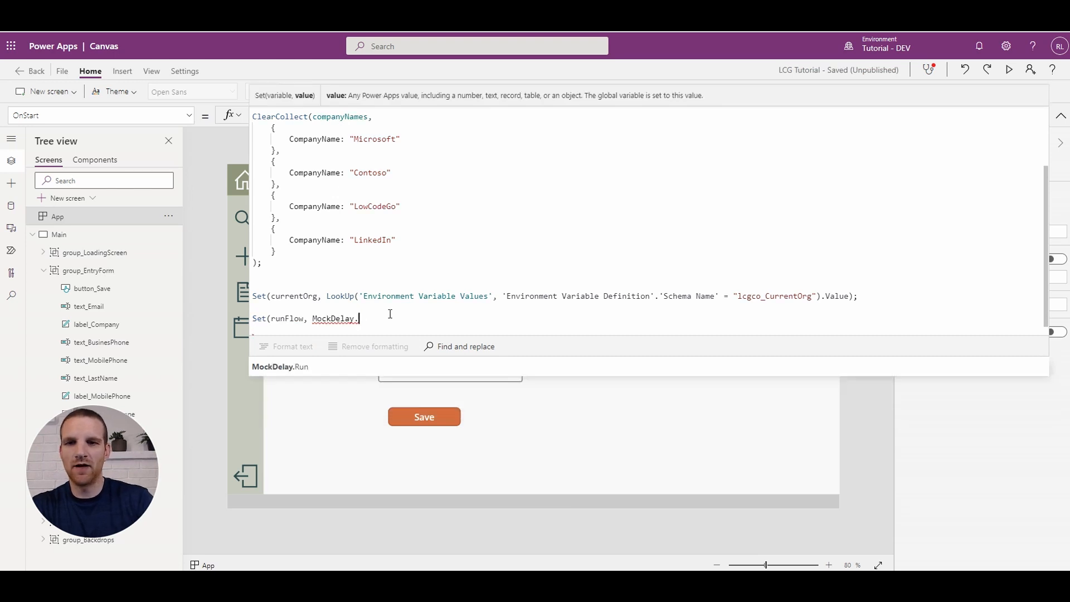
type("(displayLoadingScreen, false));")
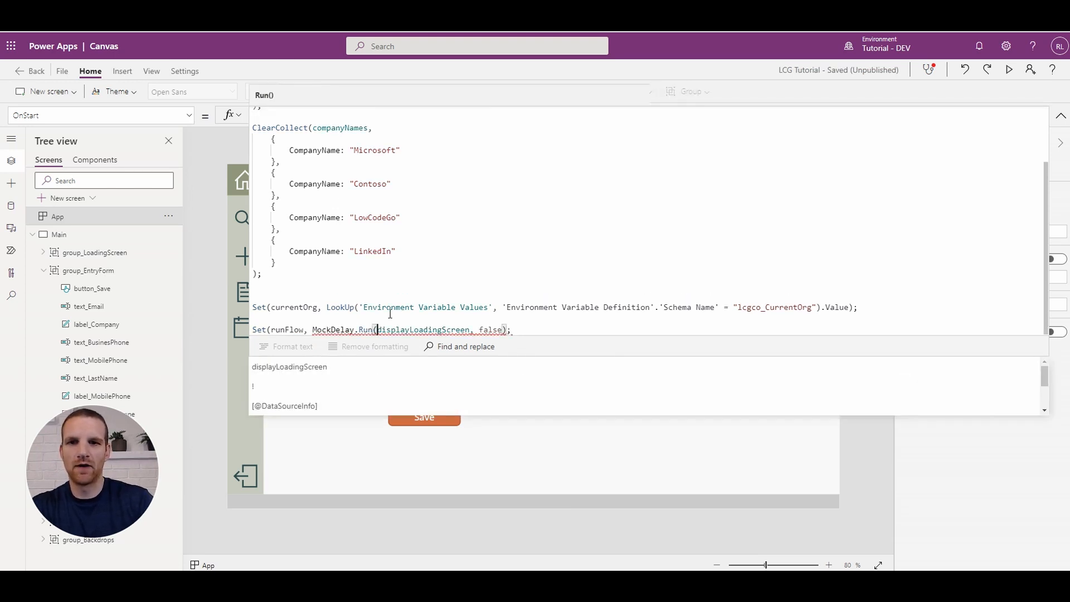
key("Enter")
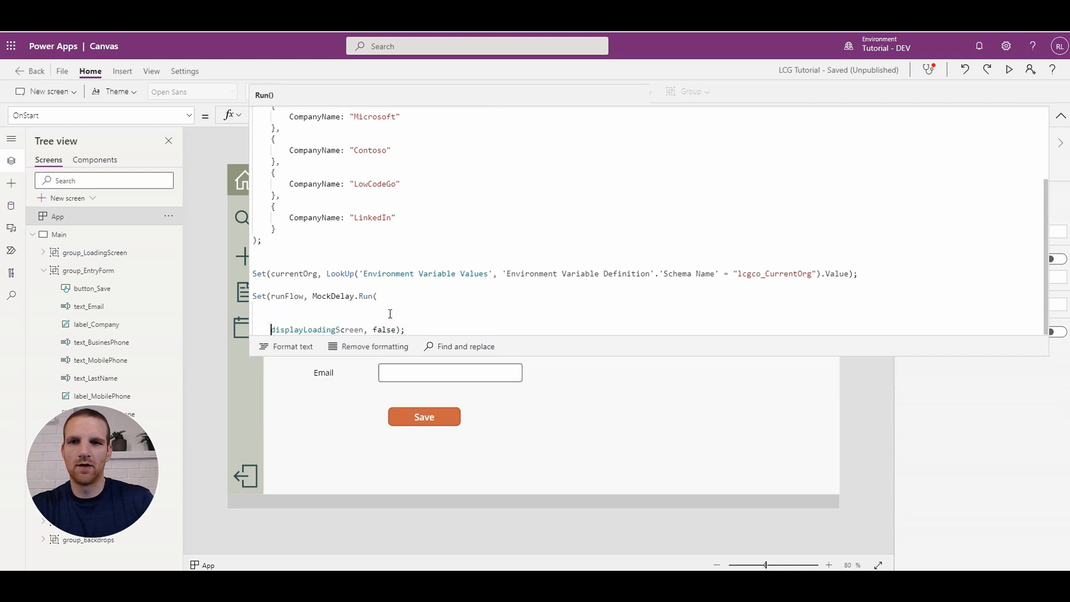
type("Set(")
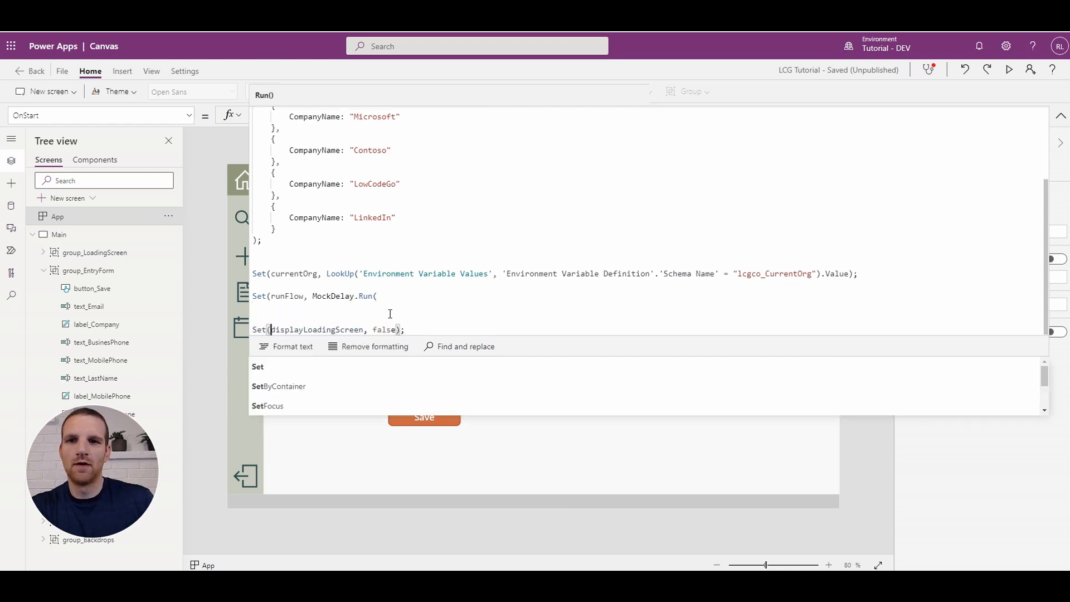
type(")")
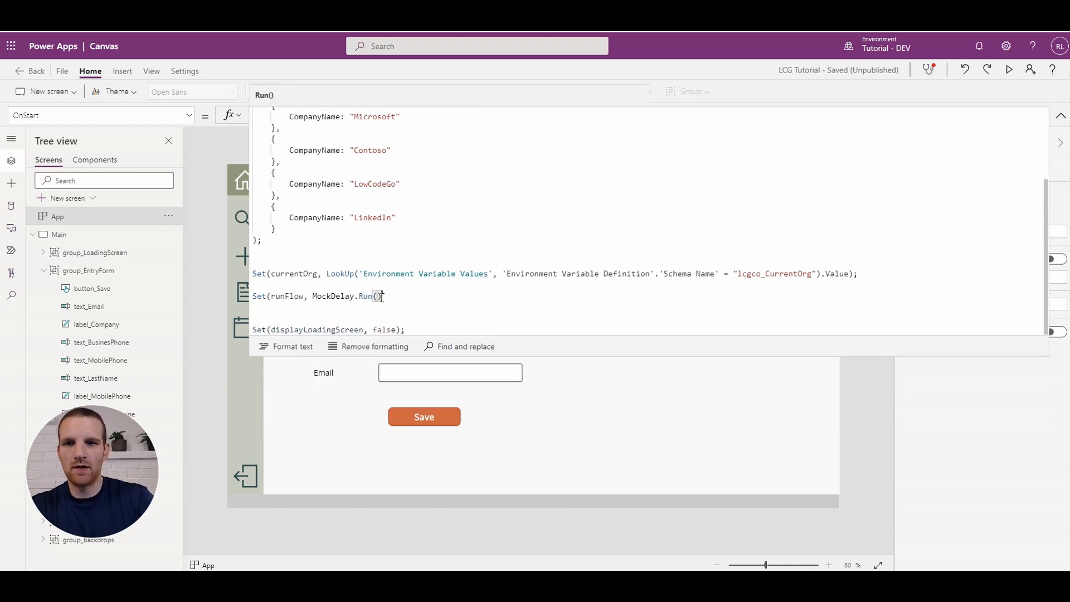
type(");")
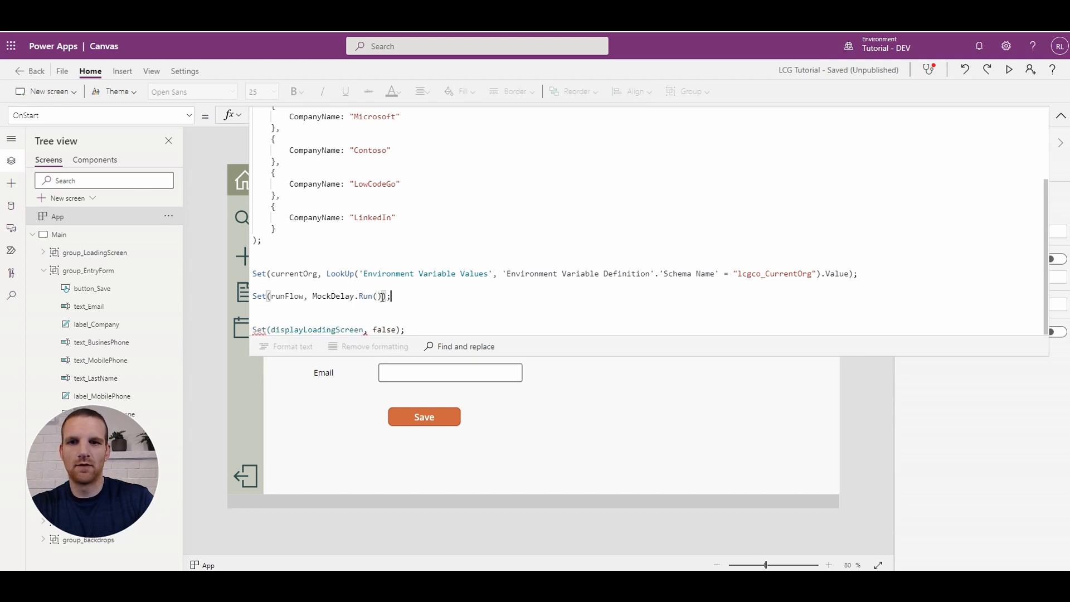
left_click(169, 216)
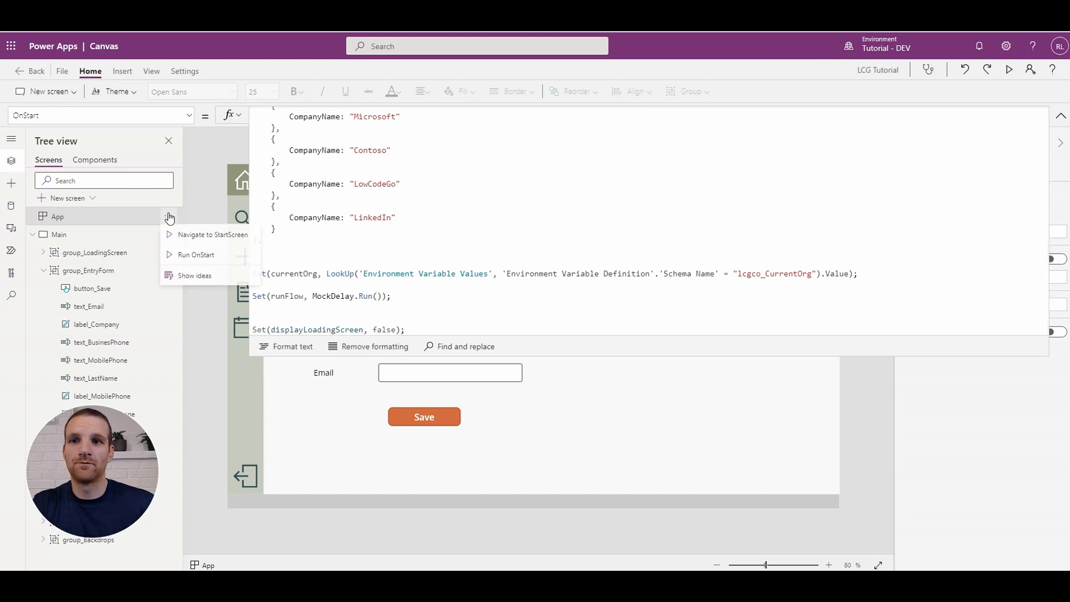
Run OnStart from the App actions to watch the loading overlay show and hide, then reopen the formula.
left_click(197, 254)
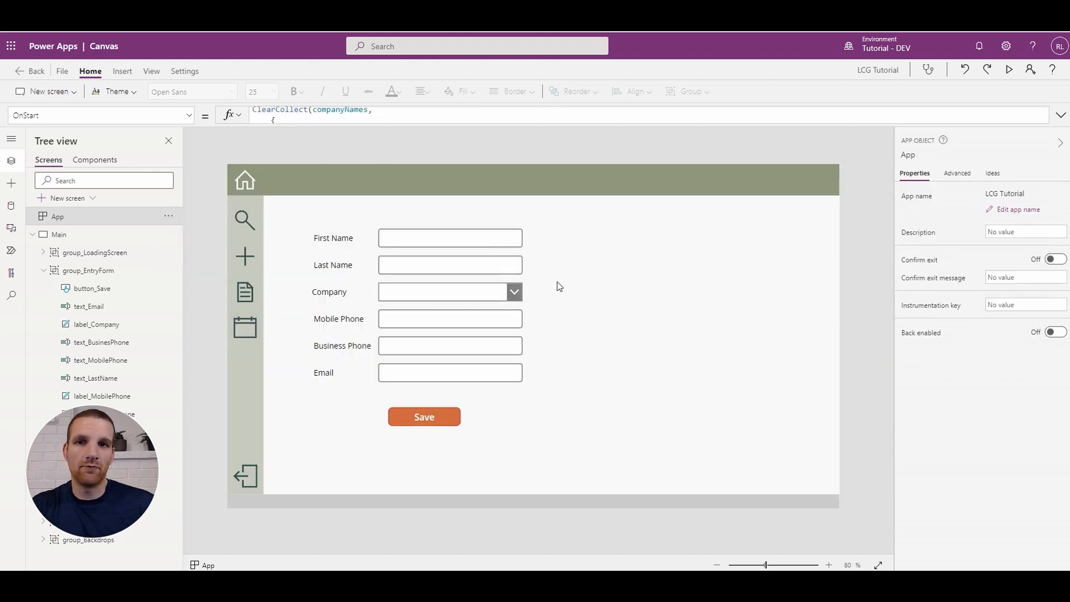
left_click(168, 216)
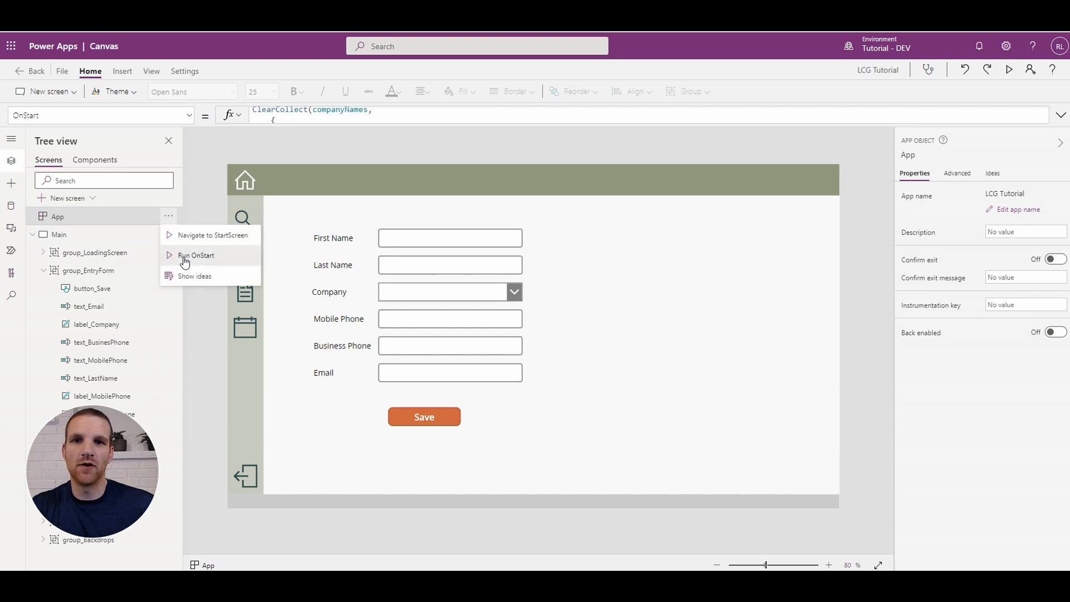
left_click(197, 255)
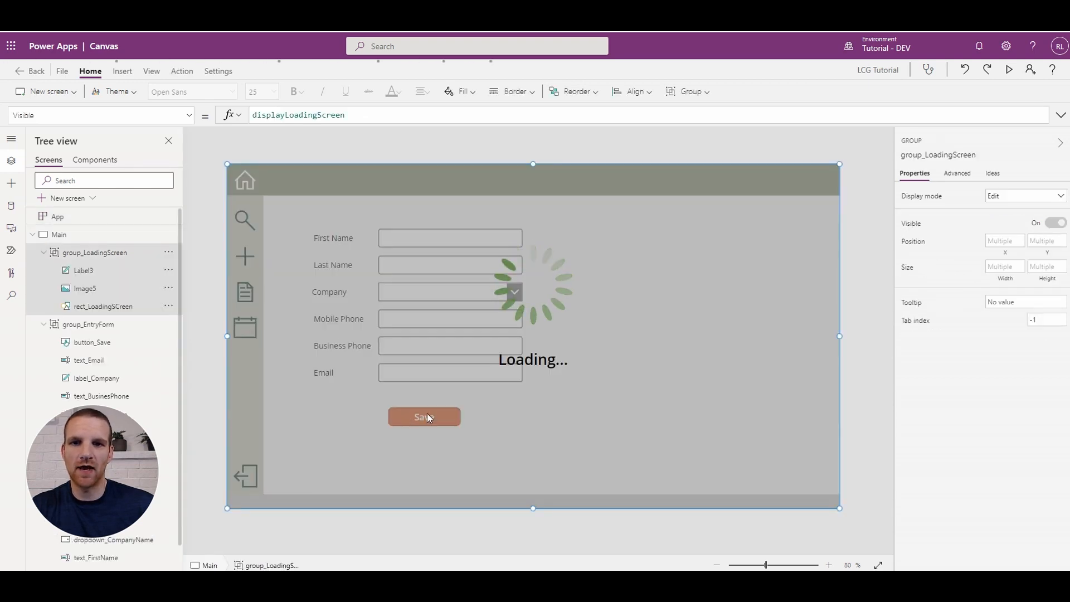
mouse_move(380, 335)
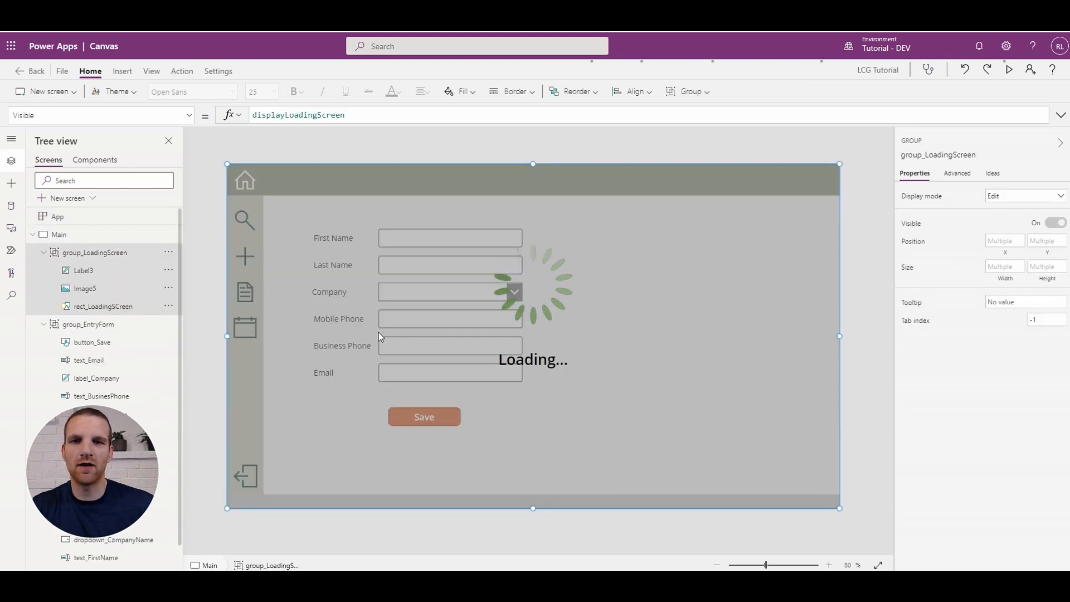
left_click(1055, 221)
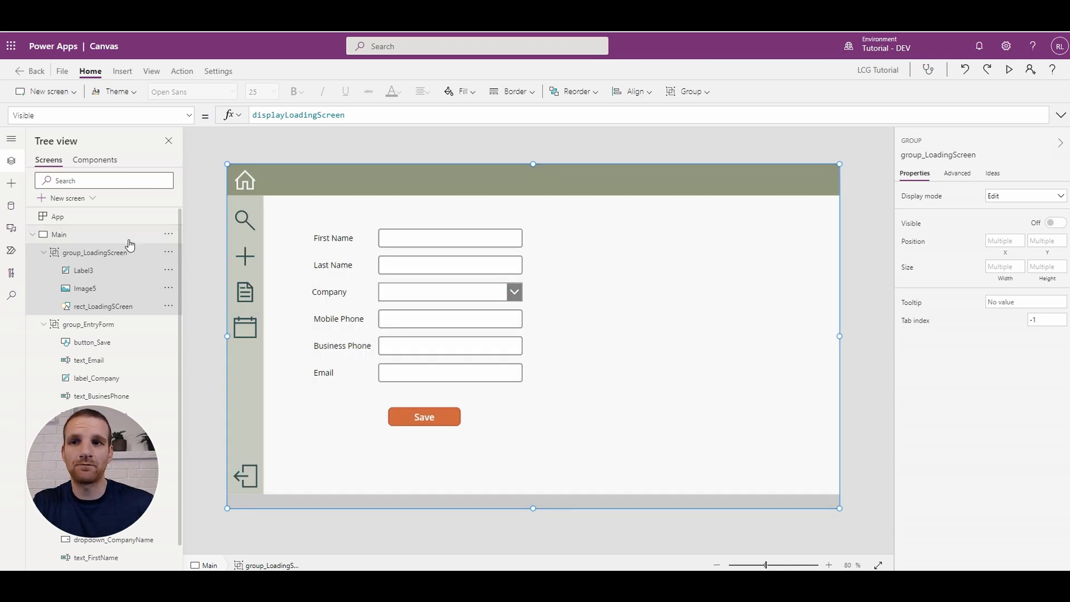
left_click(58, 216)
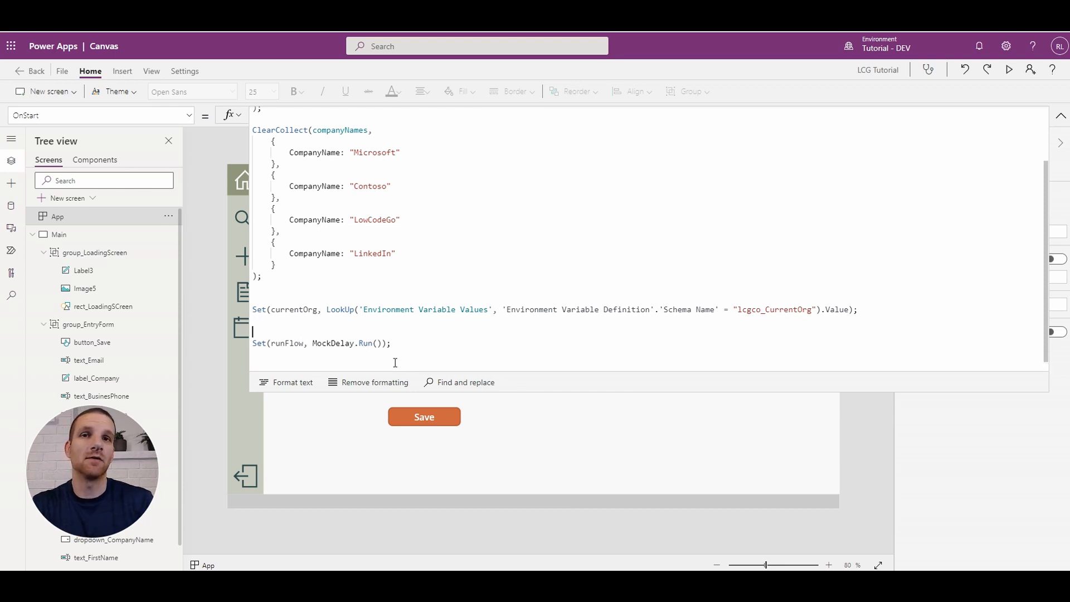
Add Set(loadingScreenLabel, "Retrieving Contacts..."); above the Set(runFlow, ...) line.
type("Set(")
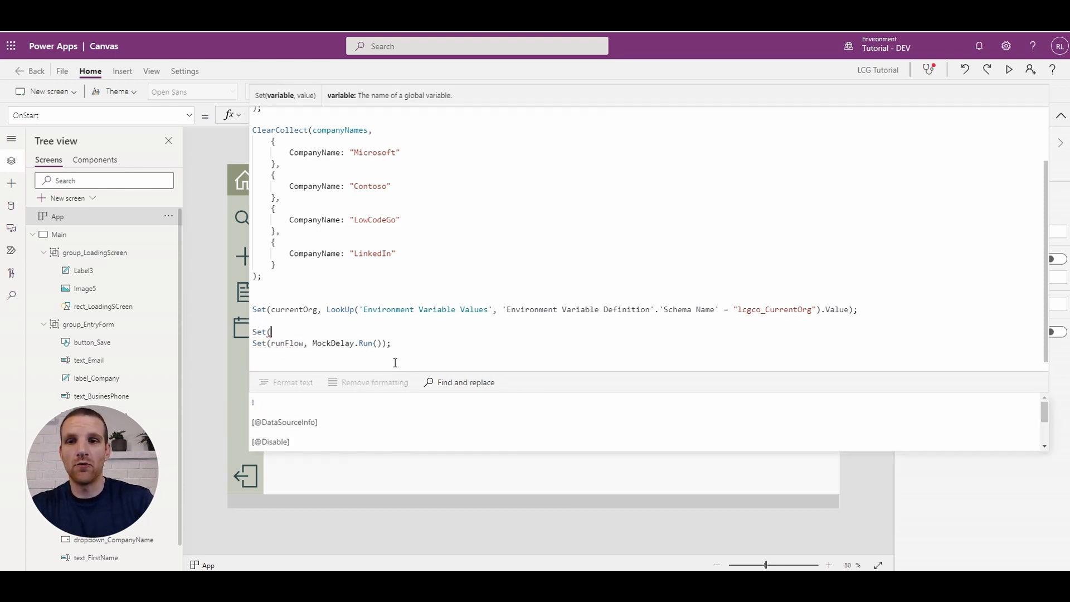
type("loading")
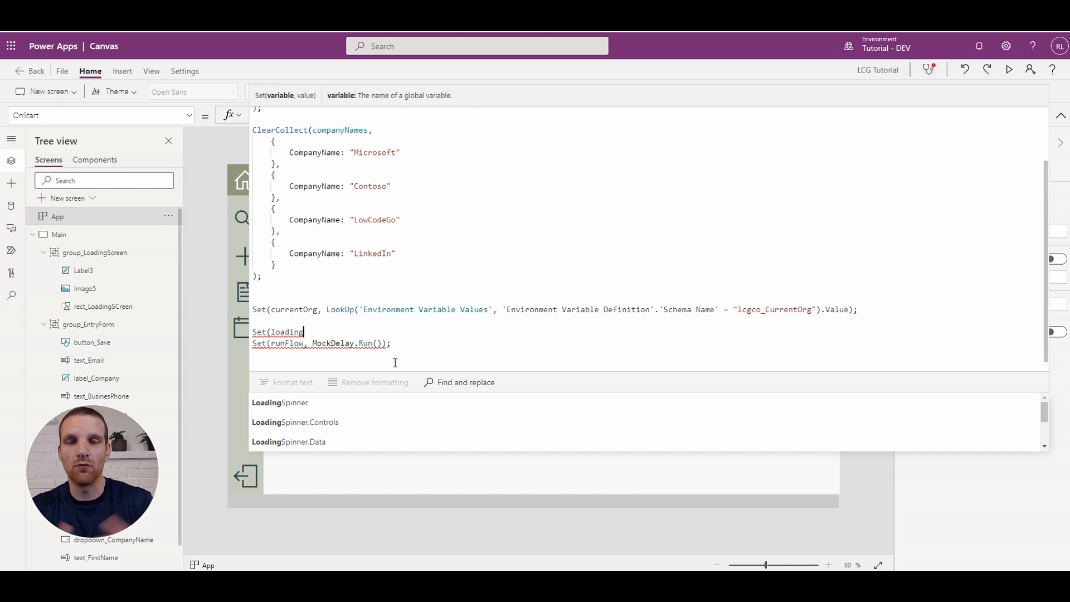
type("Sc")
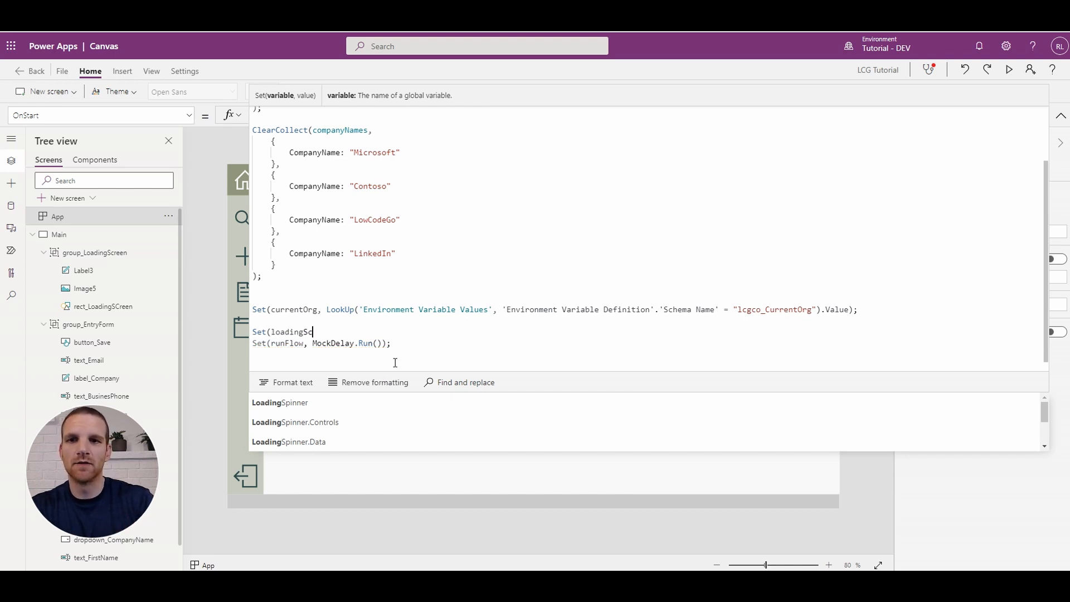
type("reenLabel, \"L")
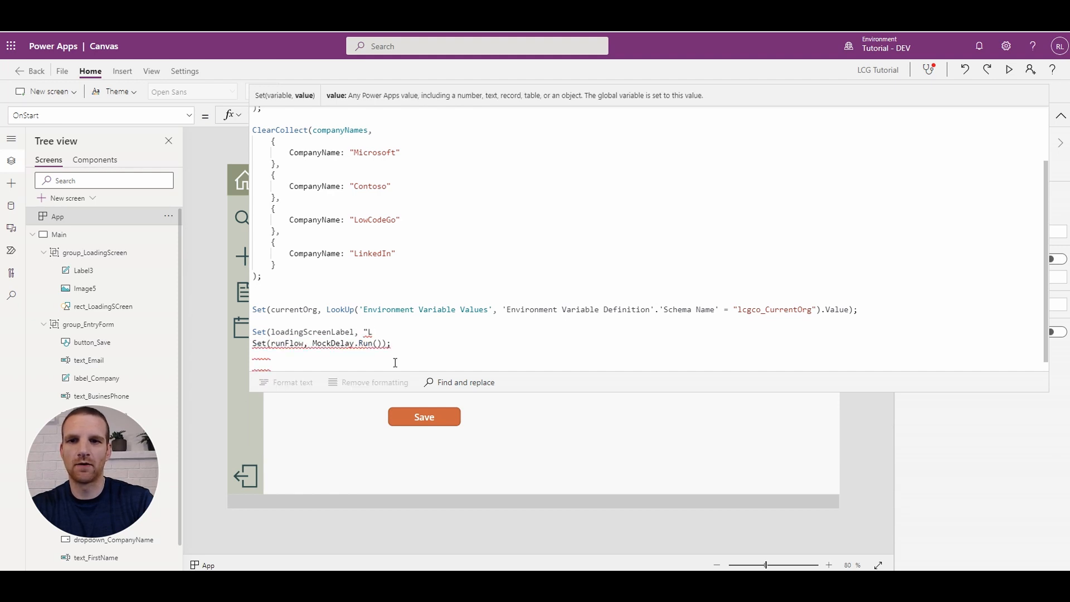
type("Retrieve")
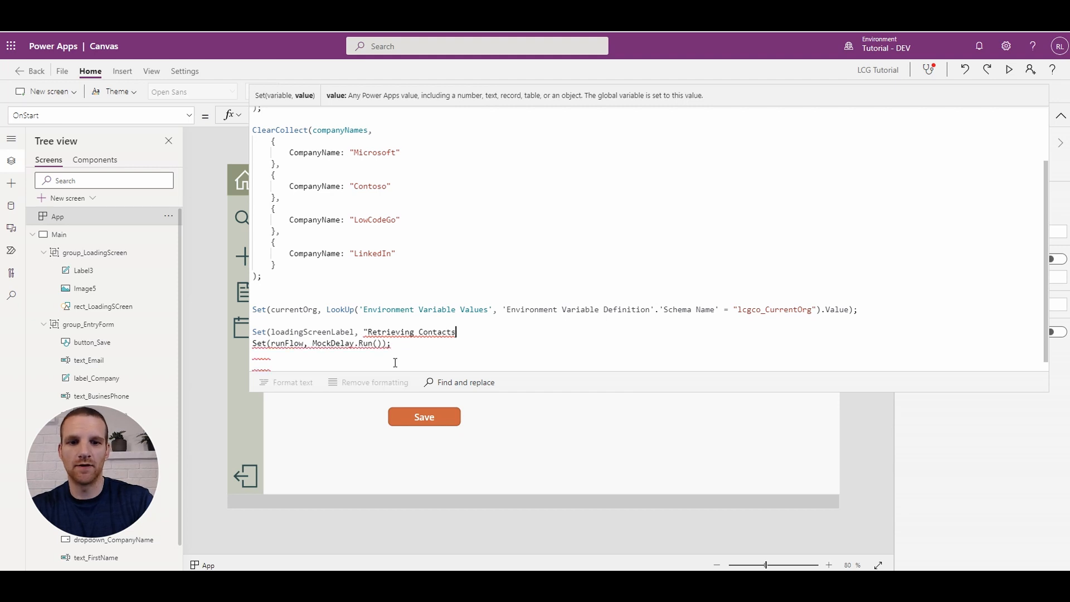
type("...\");")
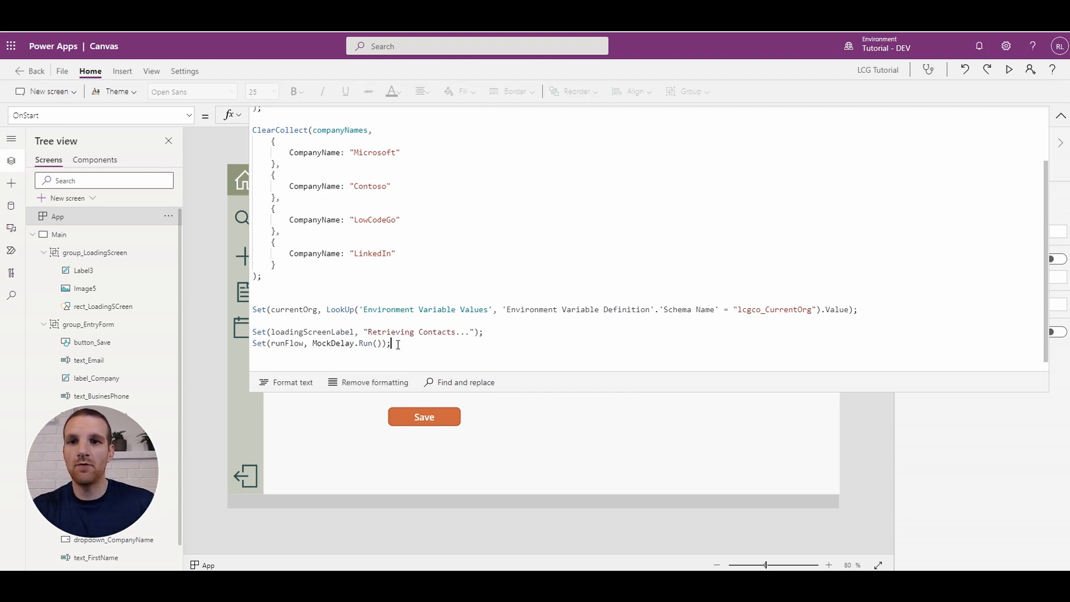
Duplicate the label and flow lines below, changing the second message to "Retrieving Images...".
left_click_drag(252, 332, 390, 343)
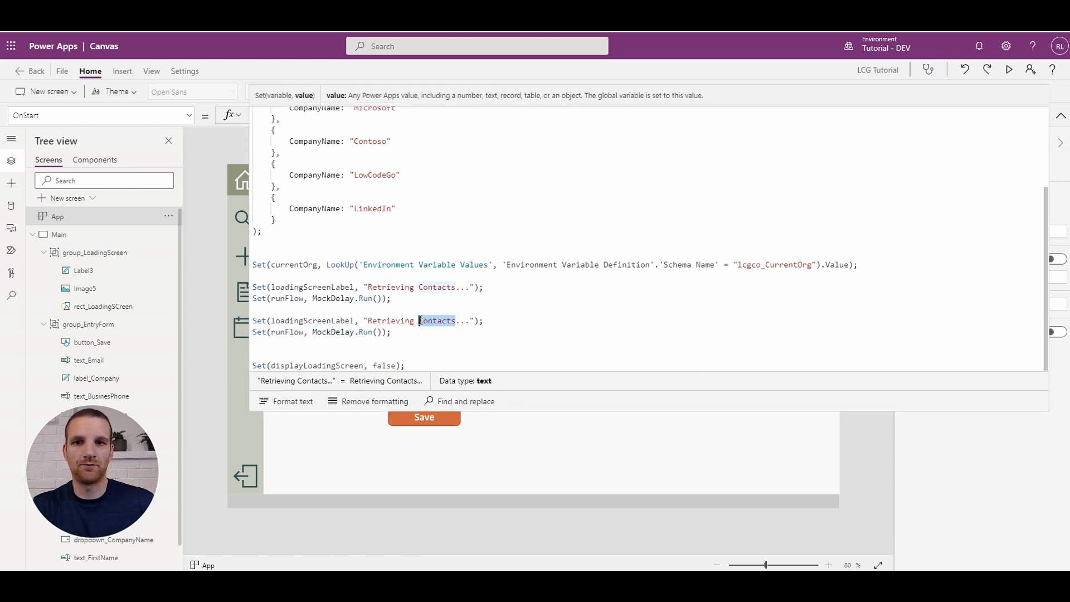
type("Images")
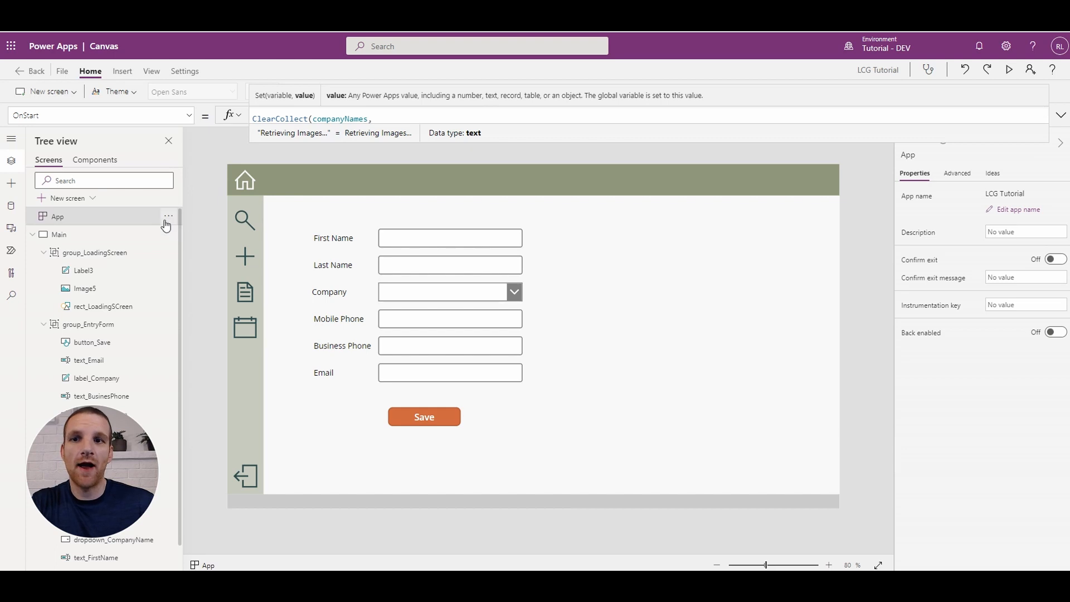
Run OnStart again from the App object's actions menu.
left_click(169, 217)
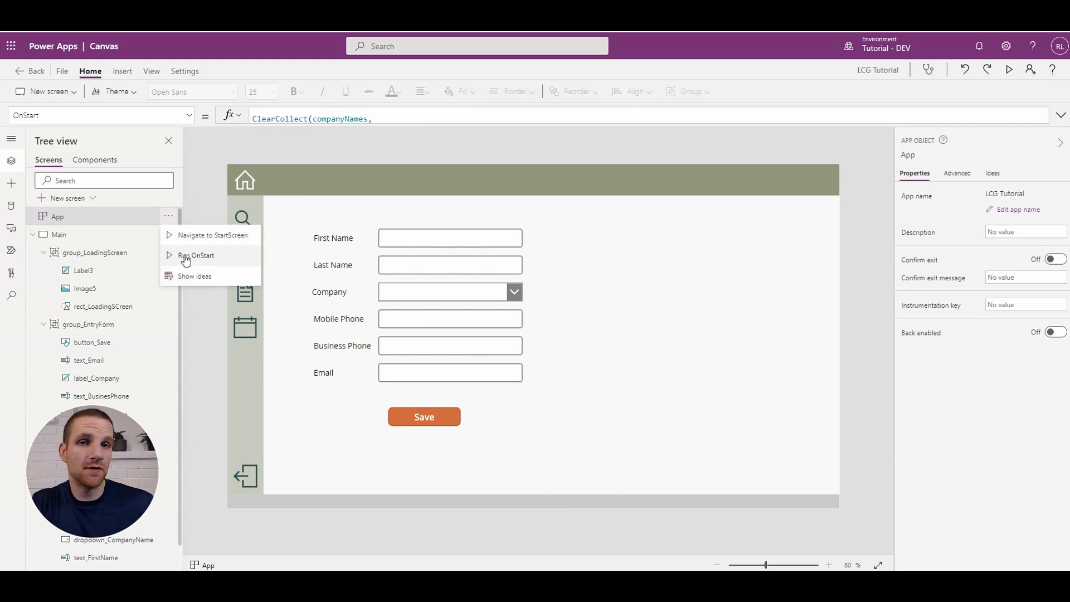
left_click(197, 255)
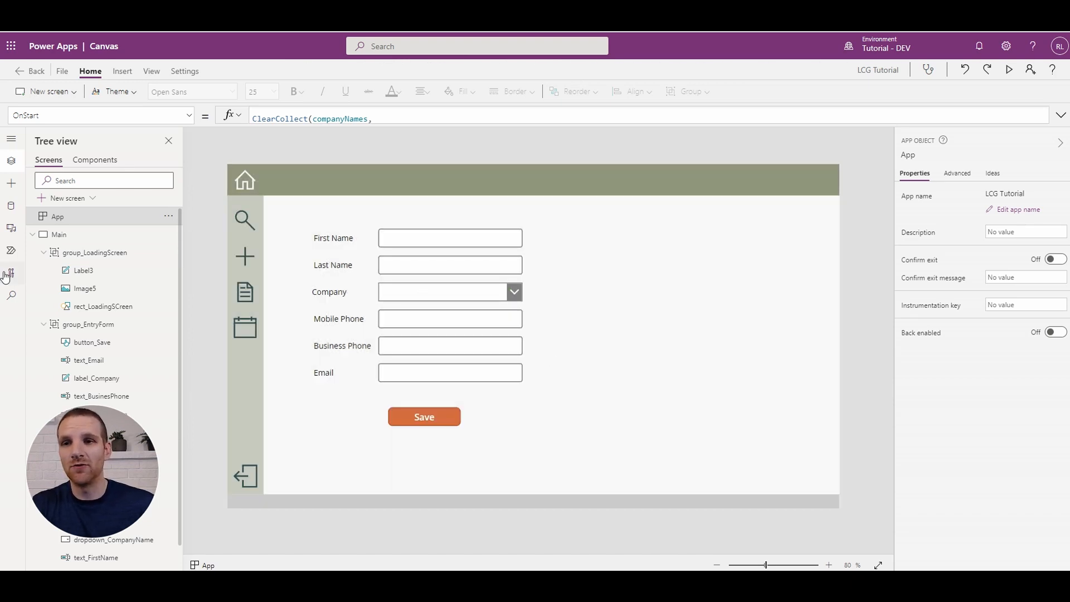
Bind Label3's Text to the loadingScreenLabel variable instead of the fixed "Loading..." string.
left_click(83, 269)
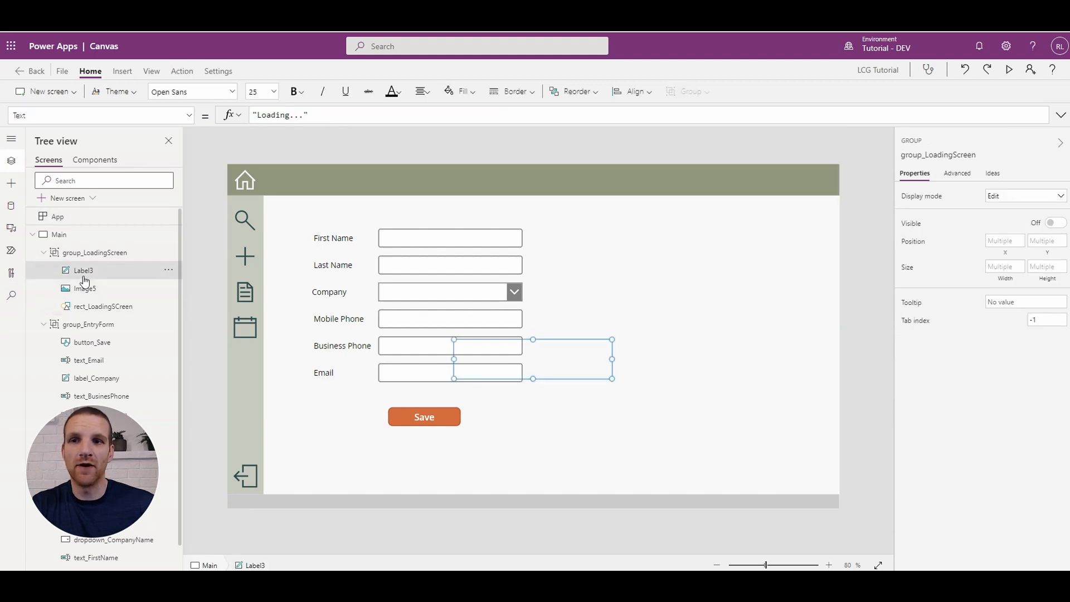
left_click(83, 270)
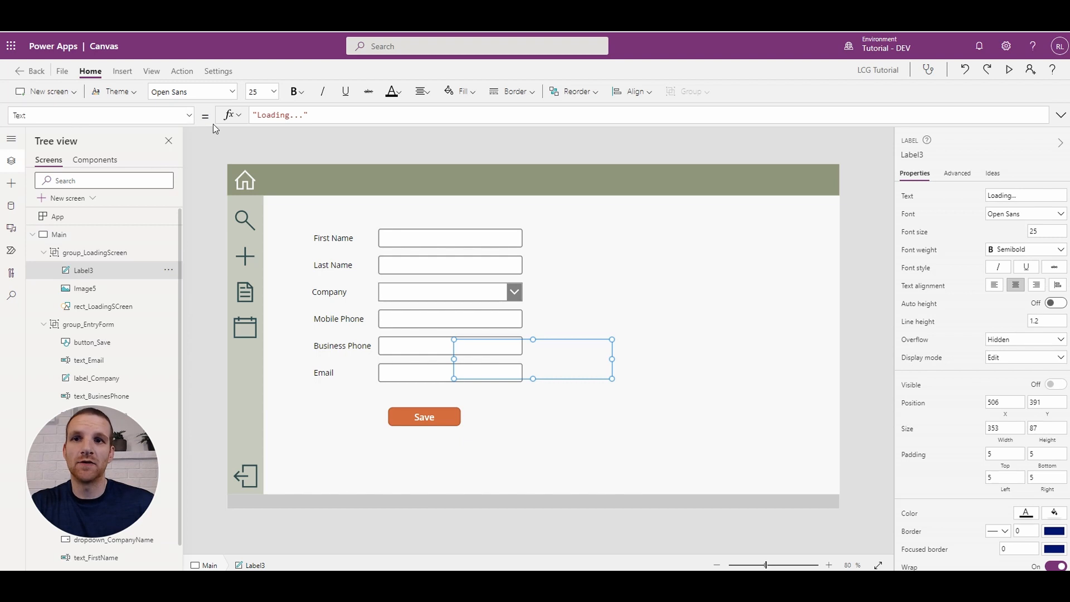
left_click(229, 114)
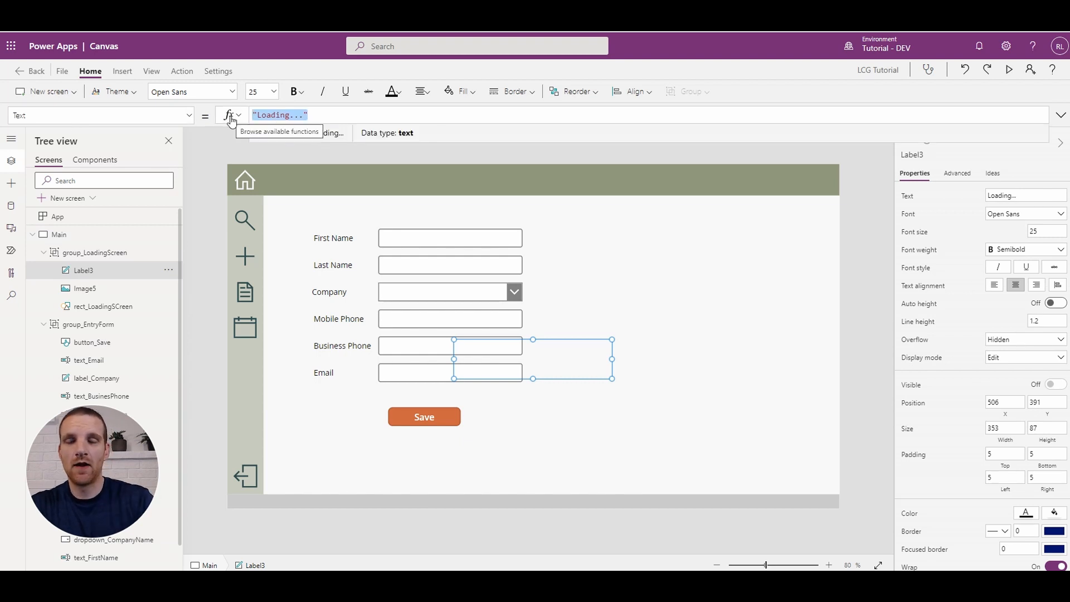
type("loading")
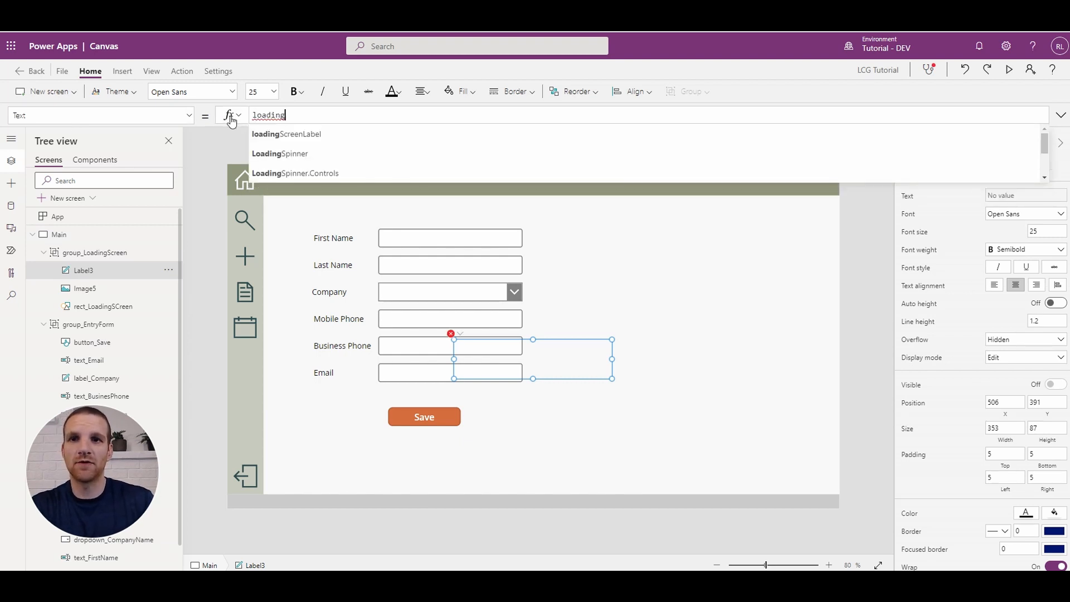
left_click(285, 134)
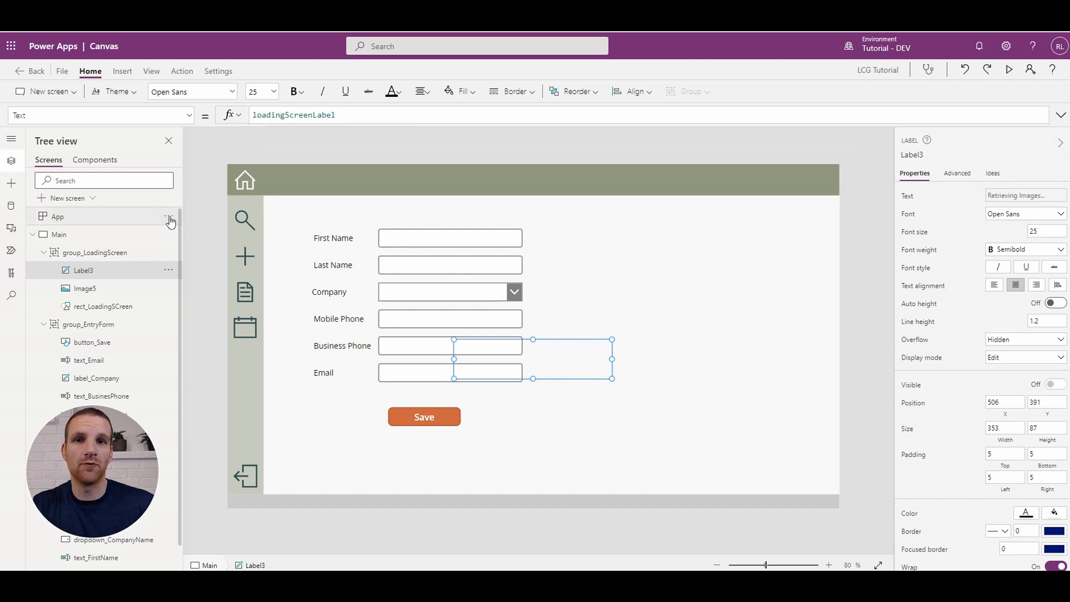
left_click(58, 216)
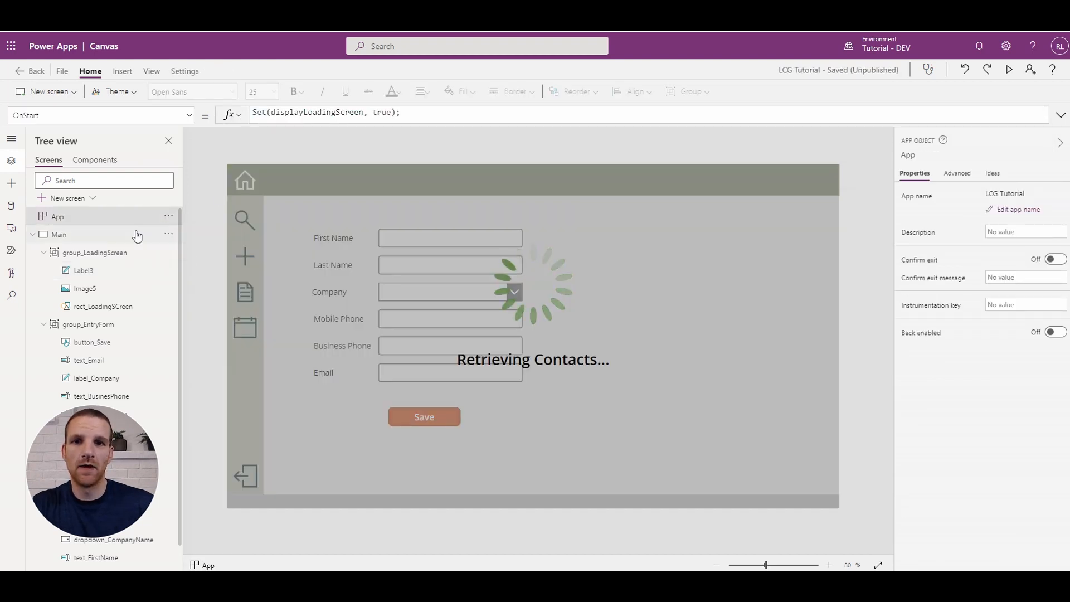
mouse_move(528, 379)
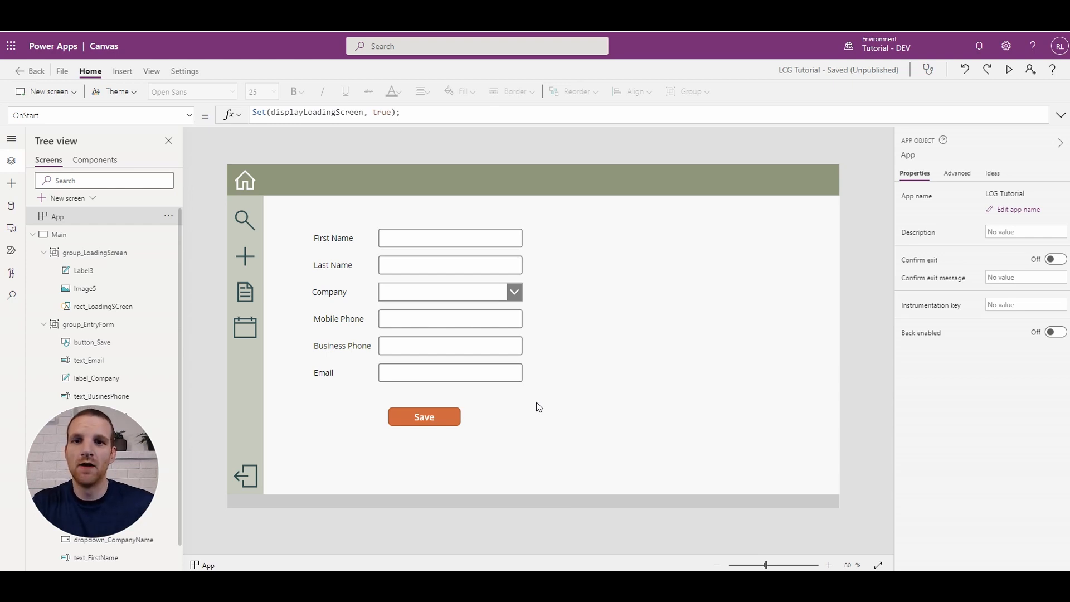
mouse_move(437, 427)
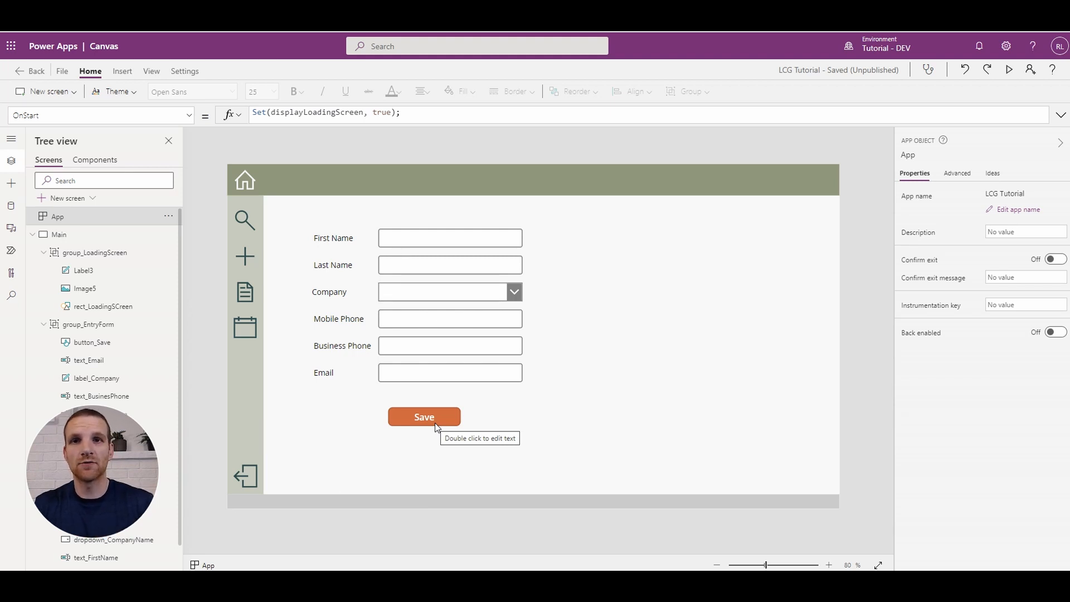
Duplicate button_Save, place the copy right of the form, and set its Text to Run.
left_click(423, 416)
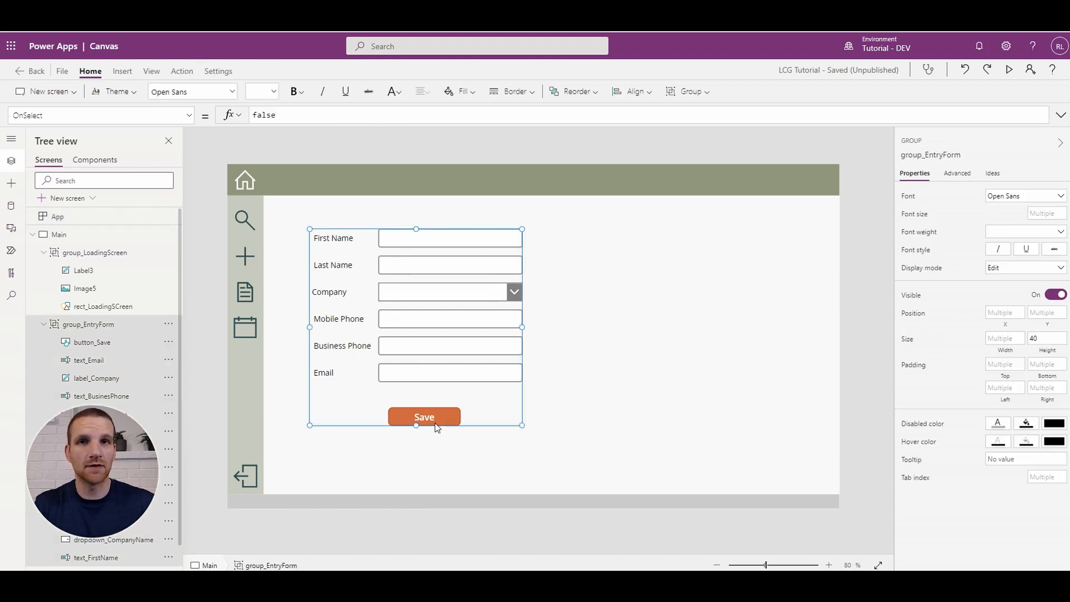
left_click(423, 417)
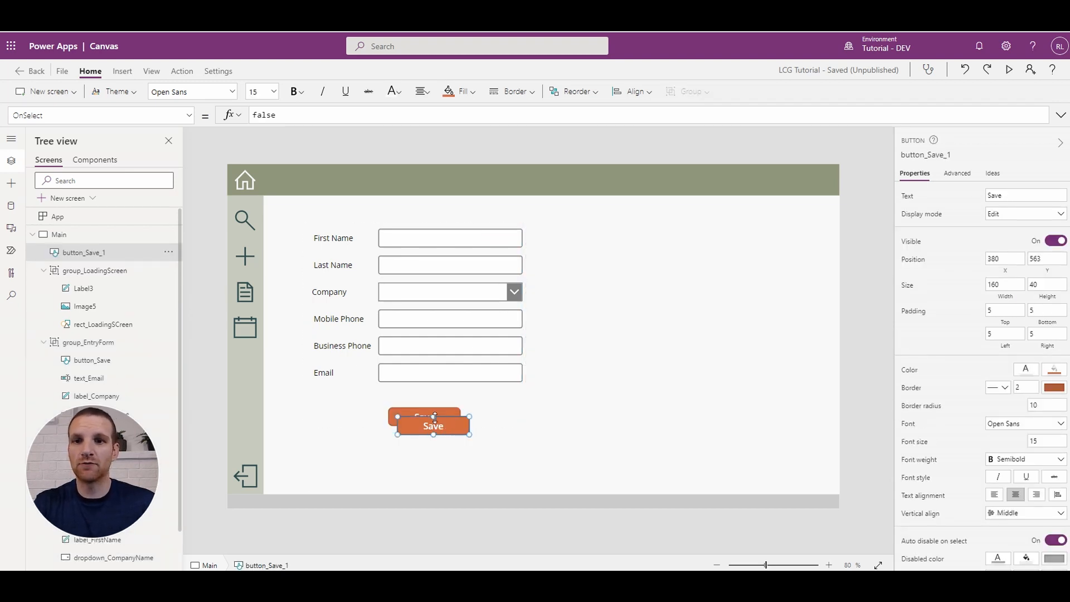
left_click_drag(433, 424, 680, 289)
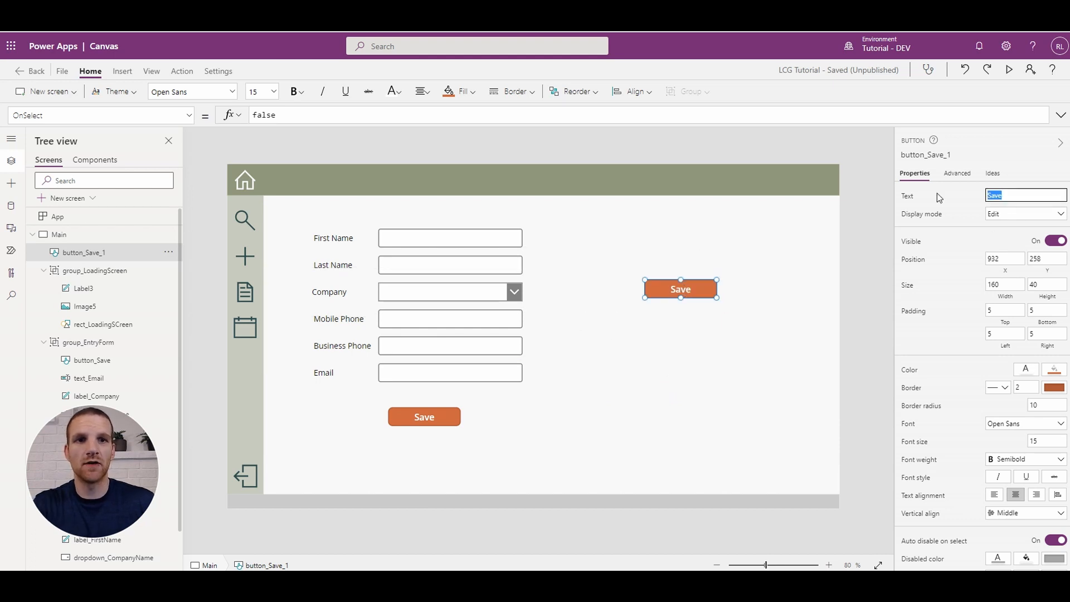
type("Run")
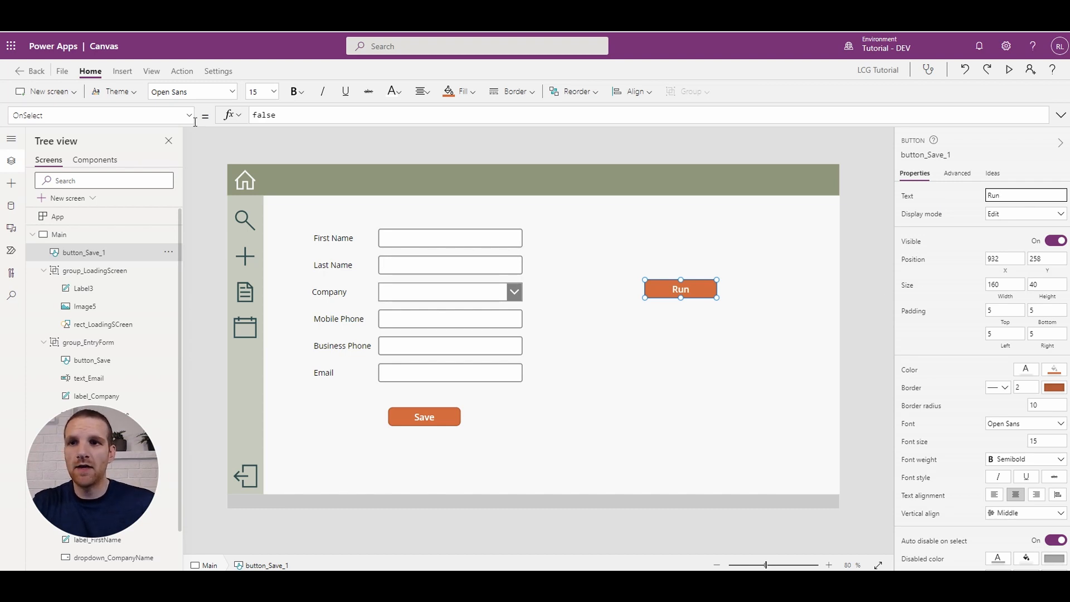
In Run's OnSelect, set displayLoadingScreen true and show "Updating Contact..." then "Updating Image...".
left_click(58, 217)
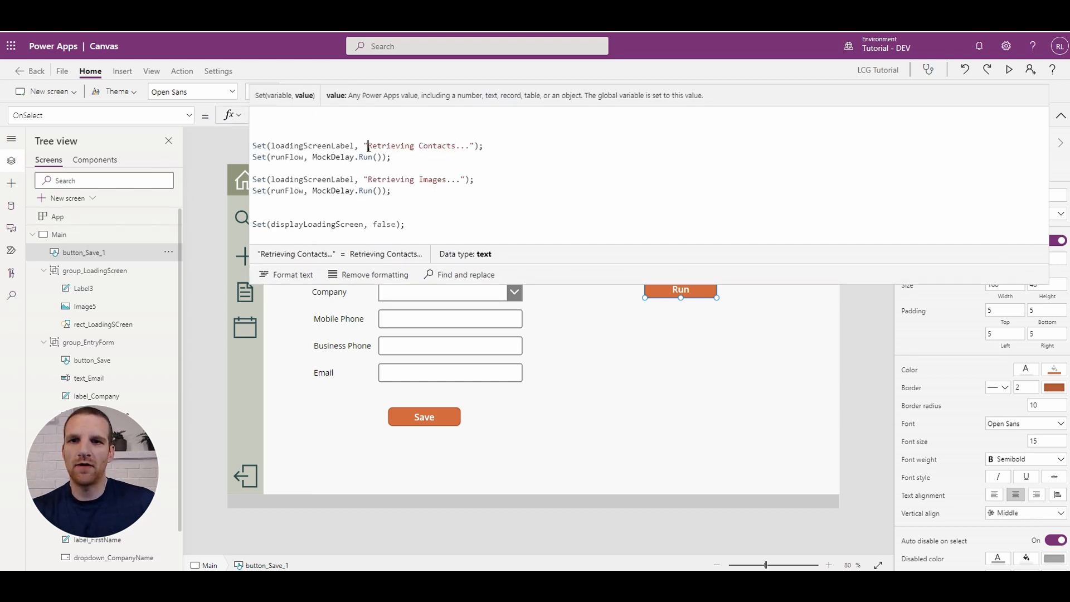
double_click(390, 145)
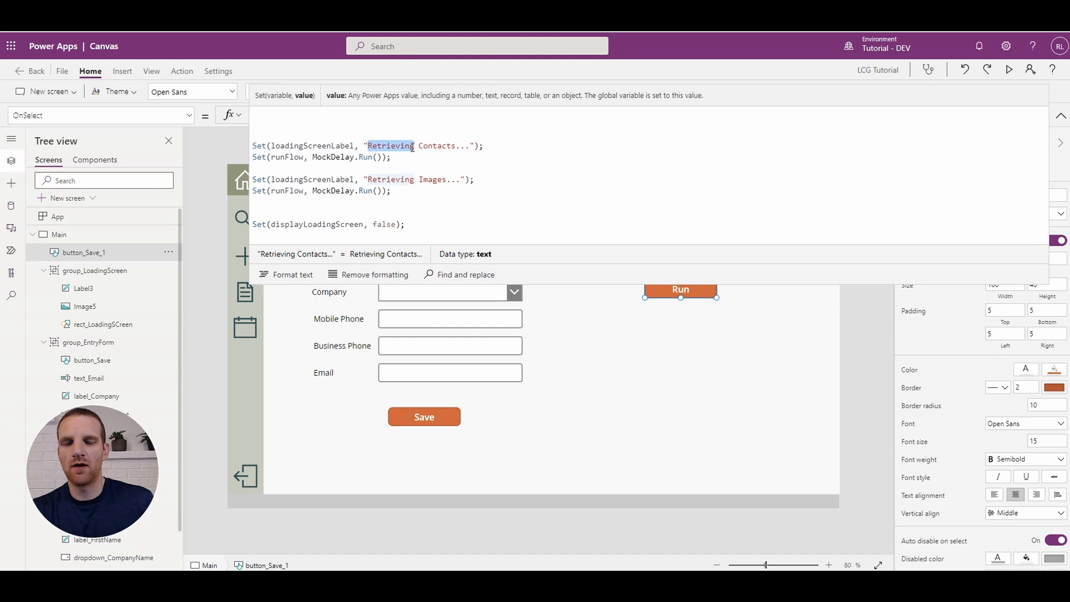
type("Updating")
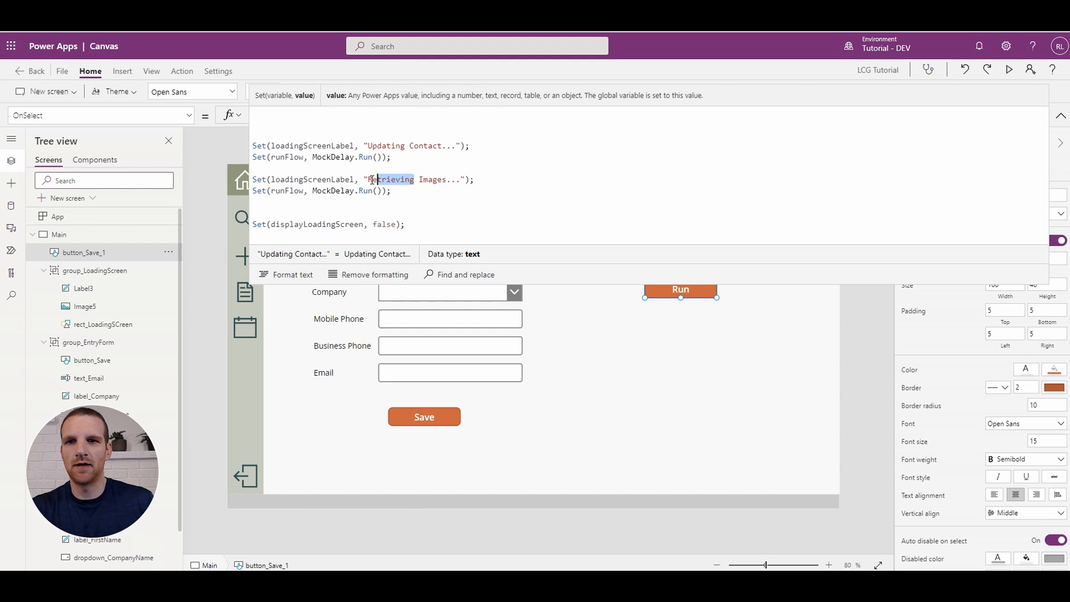
key("Delete")
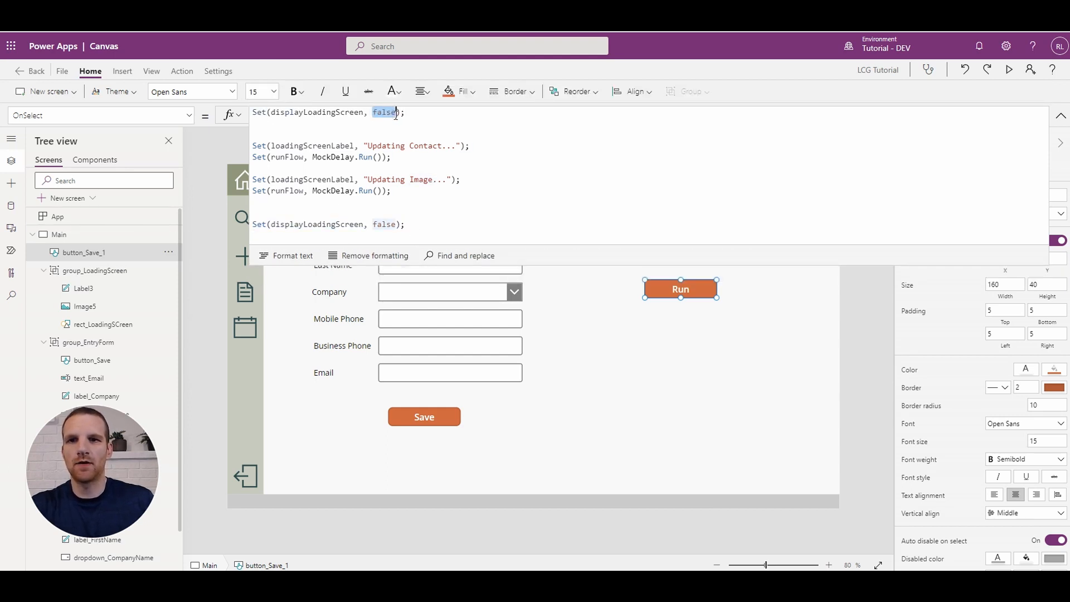
type("true")
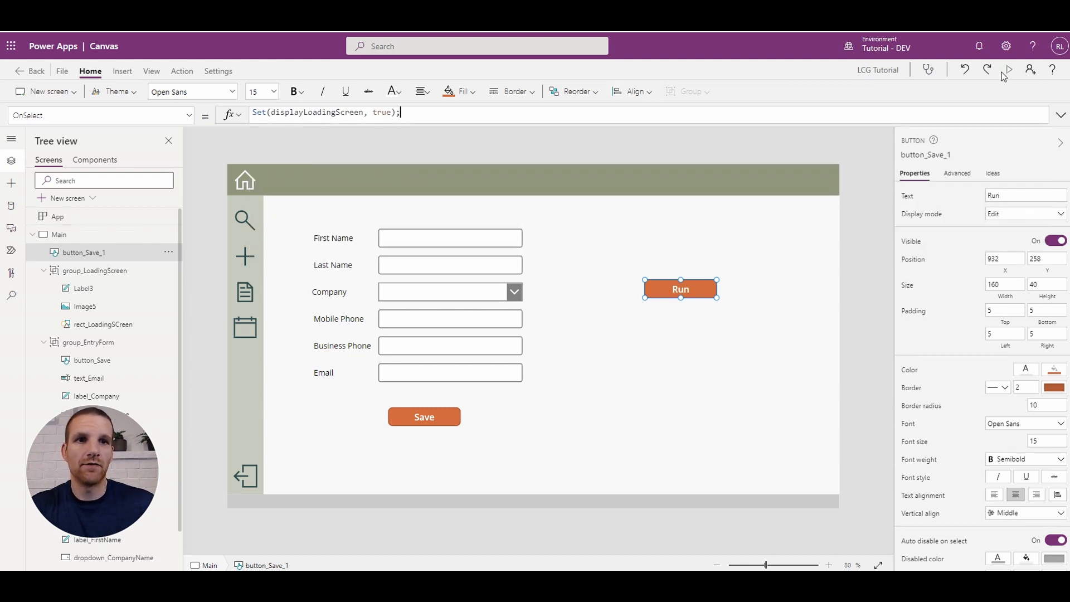
Preview the app and press Run to test the loading sequence.
left_click(1009, 69)
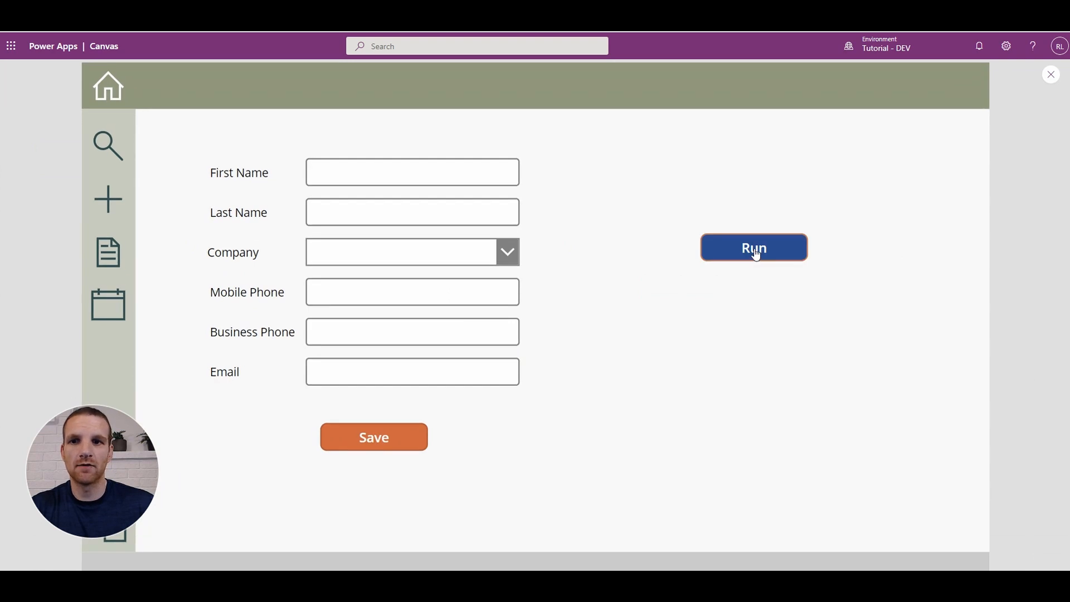
left_click(754, 248)
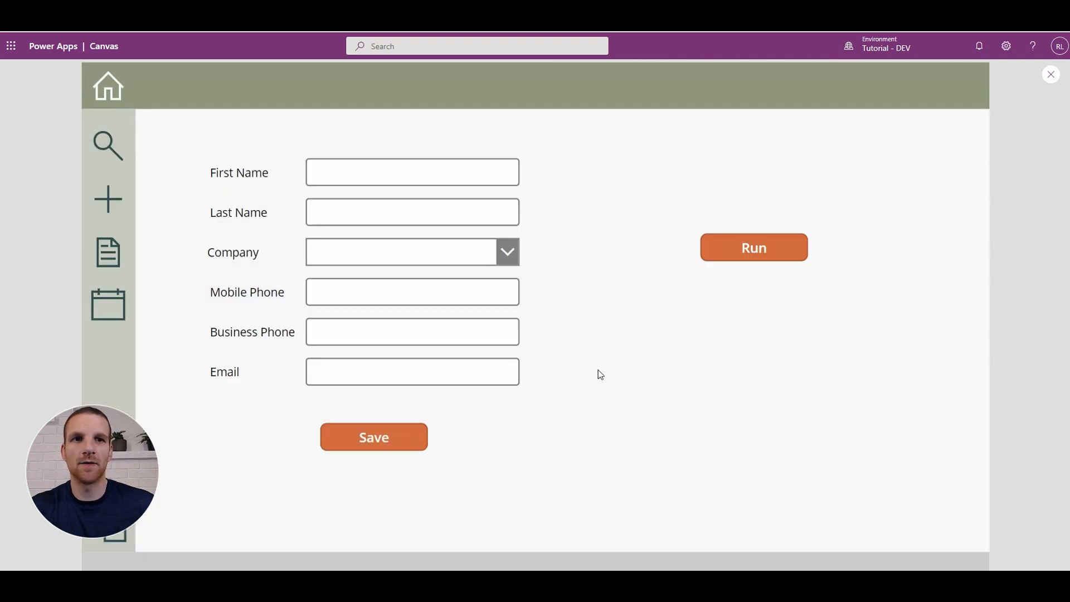
mouse_move(1039, 174)
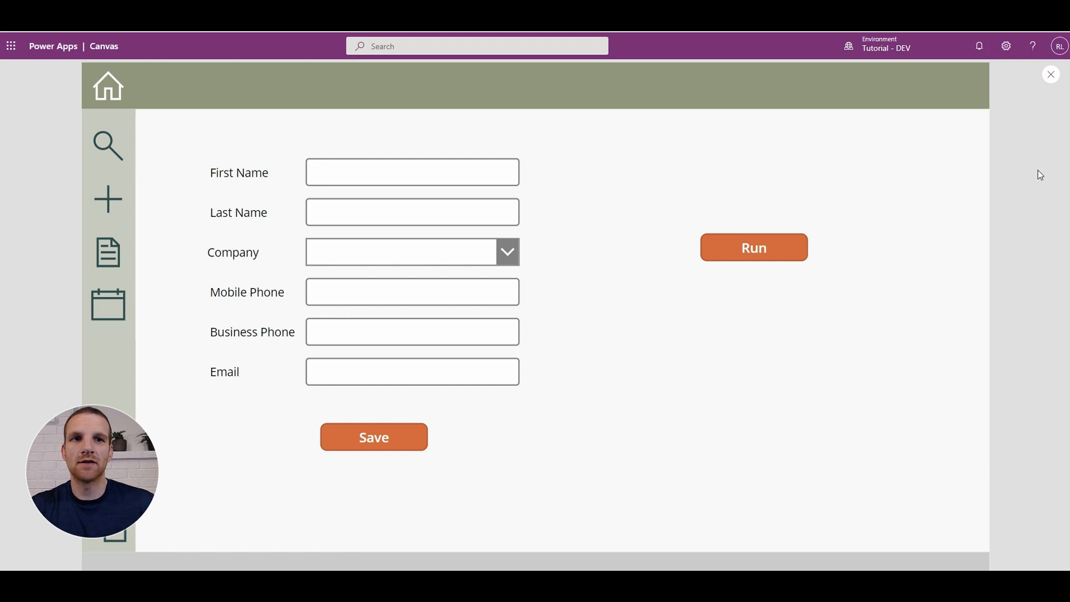
mouse_move(1050, 74)
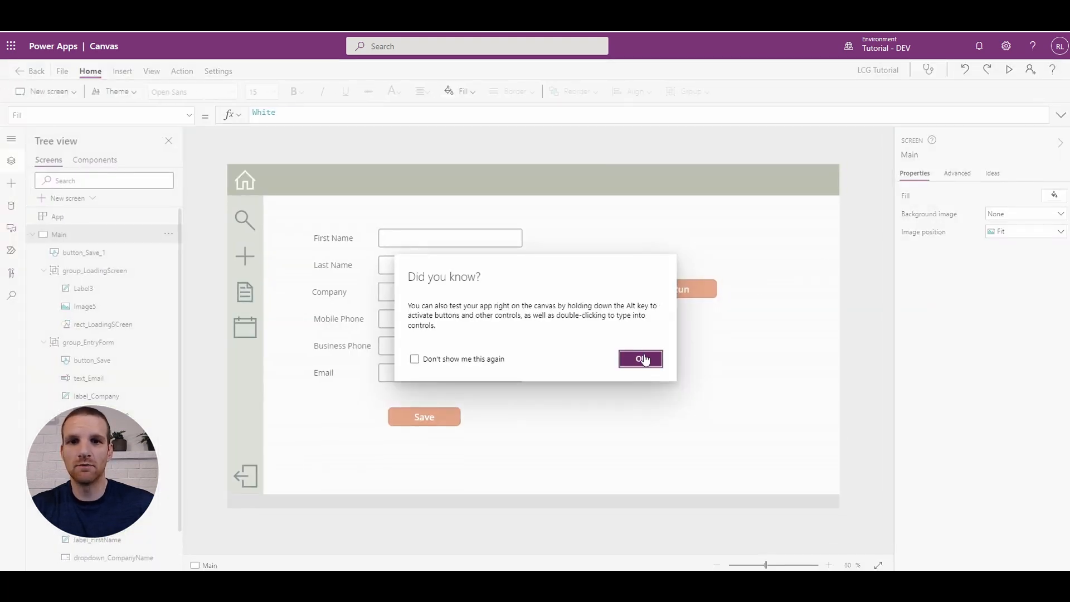
Dismiss the Did you know? tip and save the app with Ctrl+S.
left_click(641, 359)
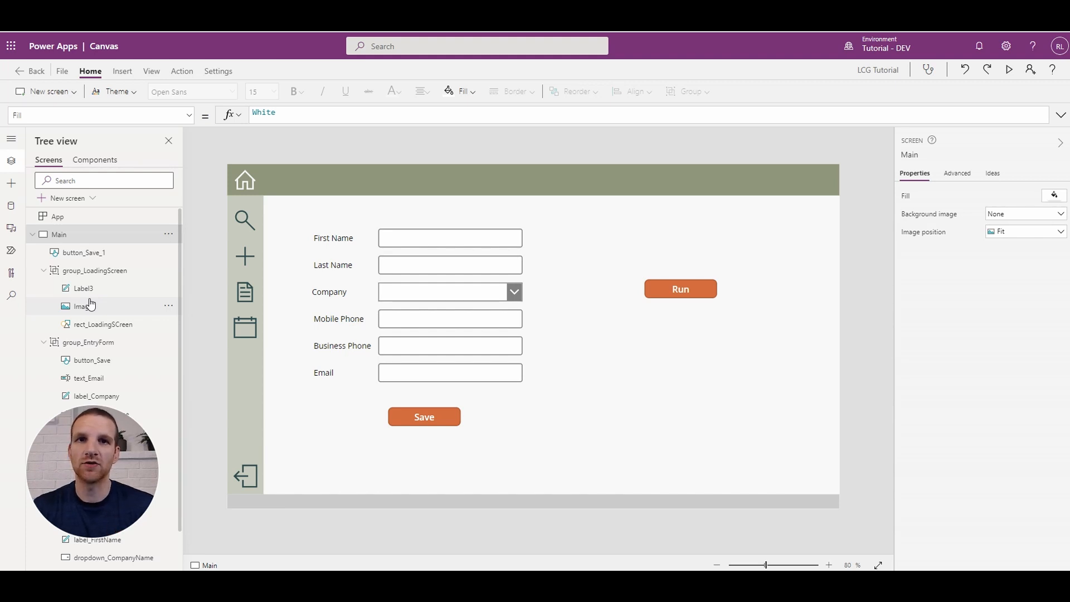
key("Ctrl+S")
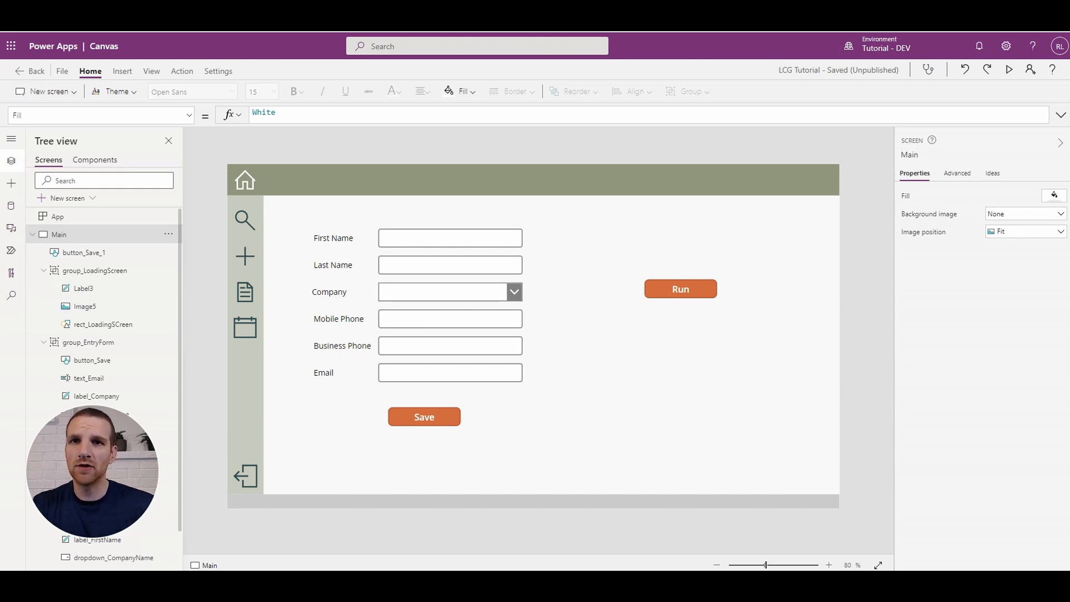
mouse_move(676, 296)
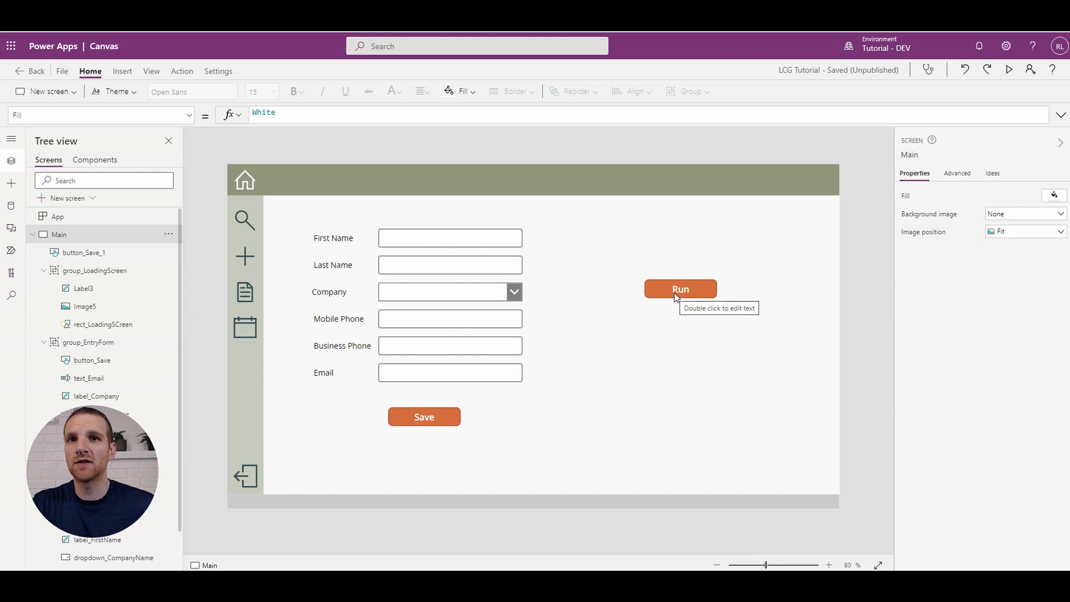
mouse_move(243, 216)
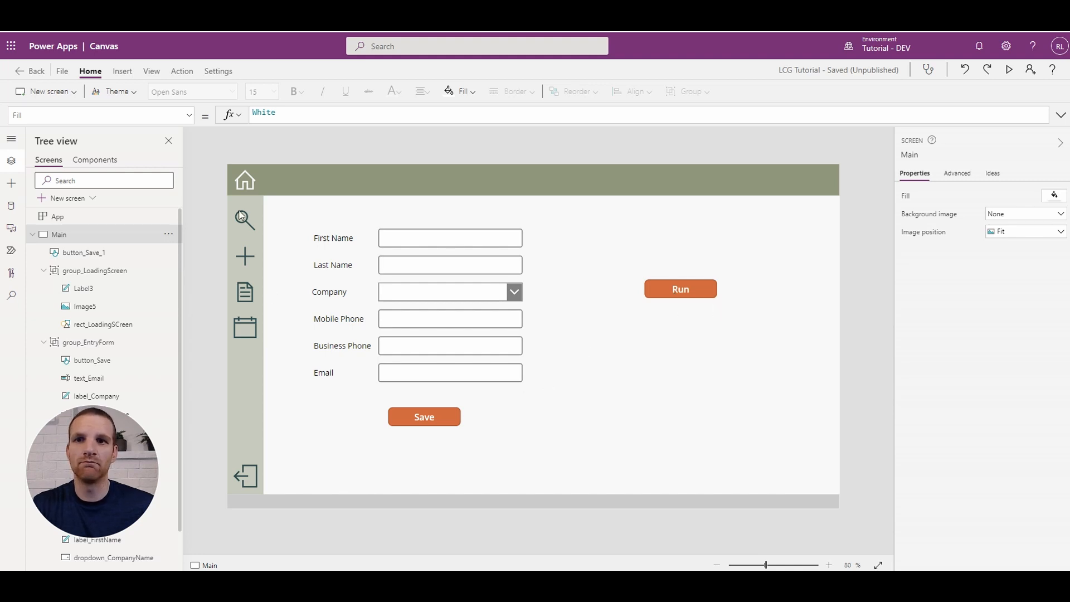
mouse_move(341, 254)
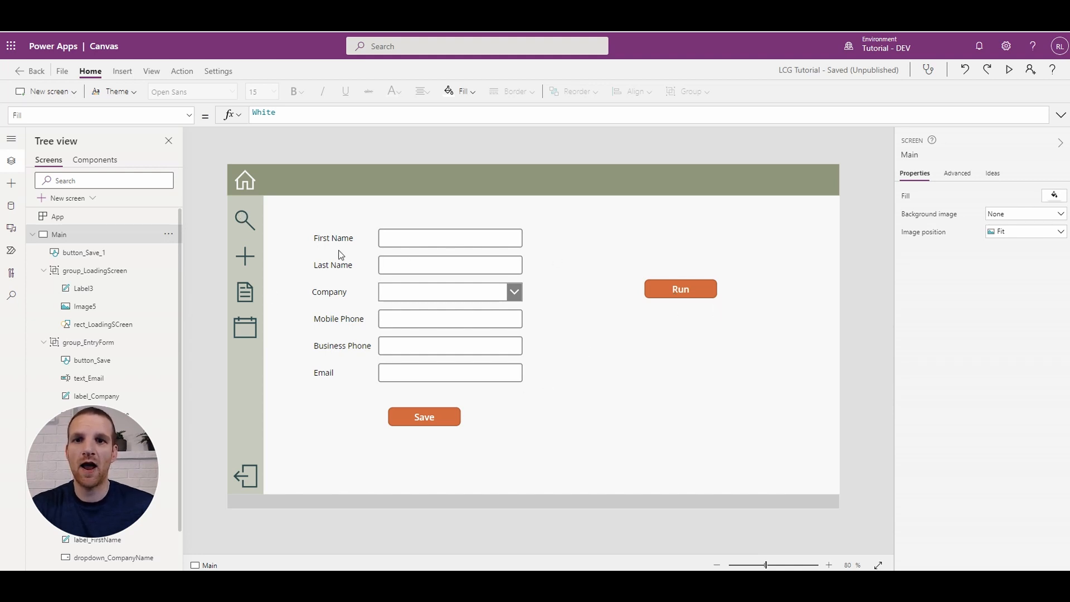
mouse_move(290, 282)
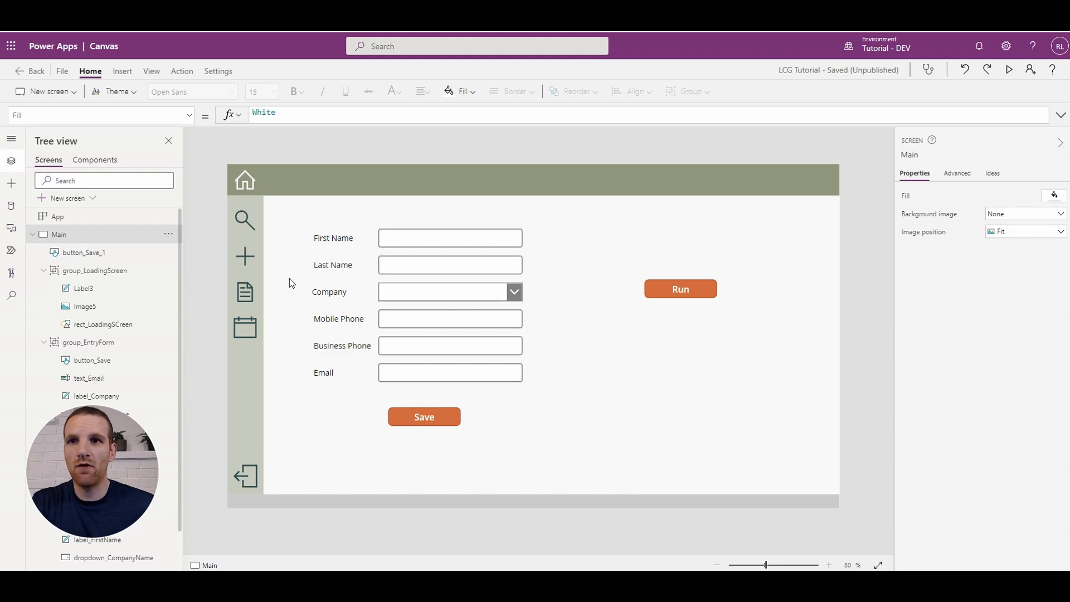
mouse_move(286, 260)
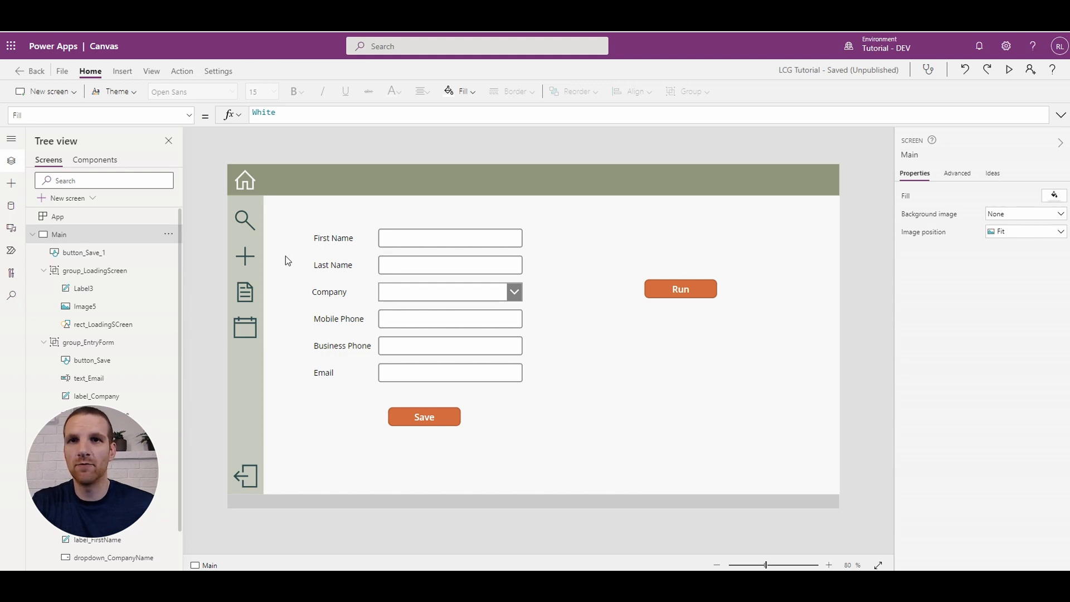